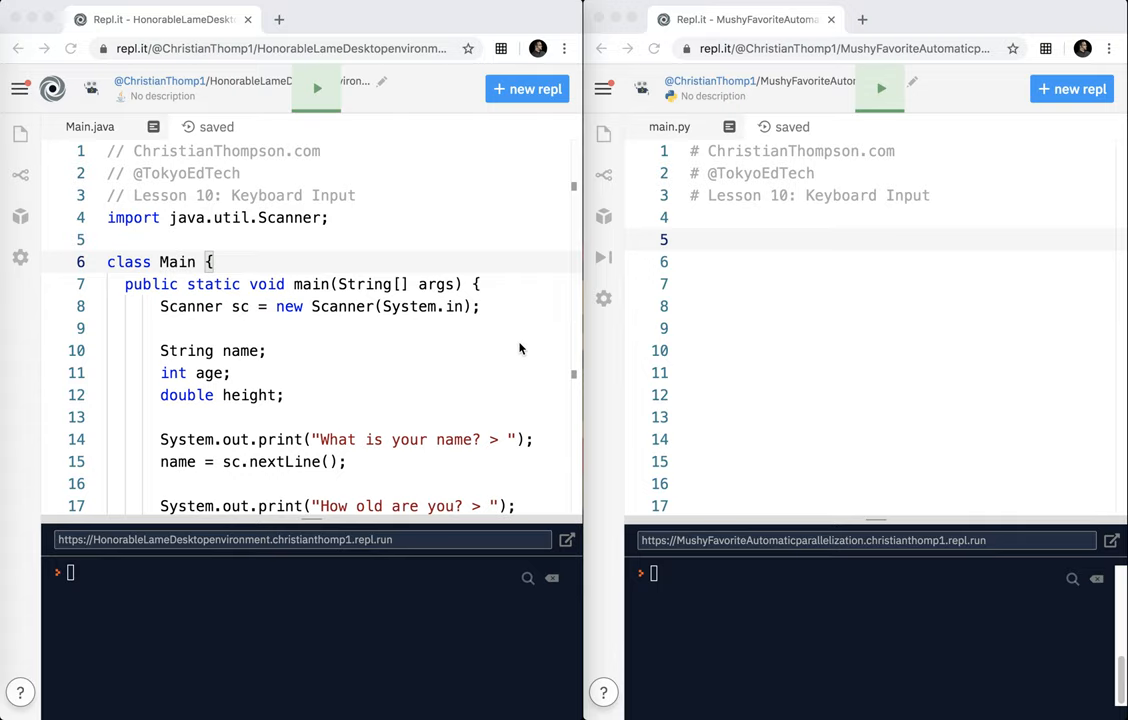
mouse_move(281, 219)
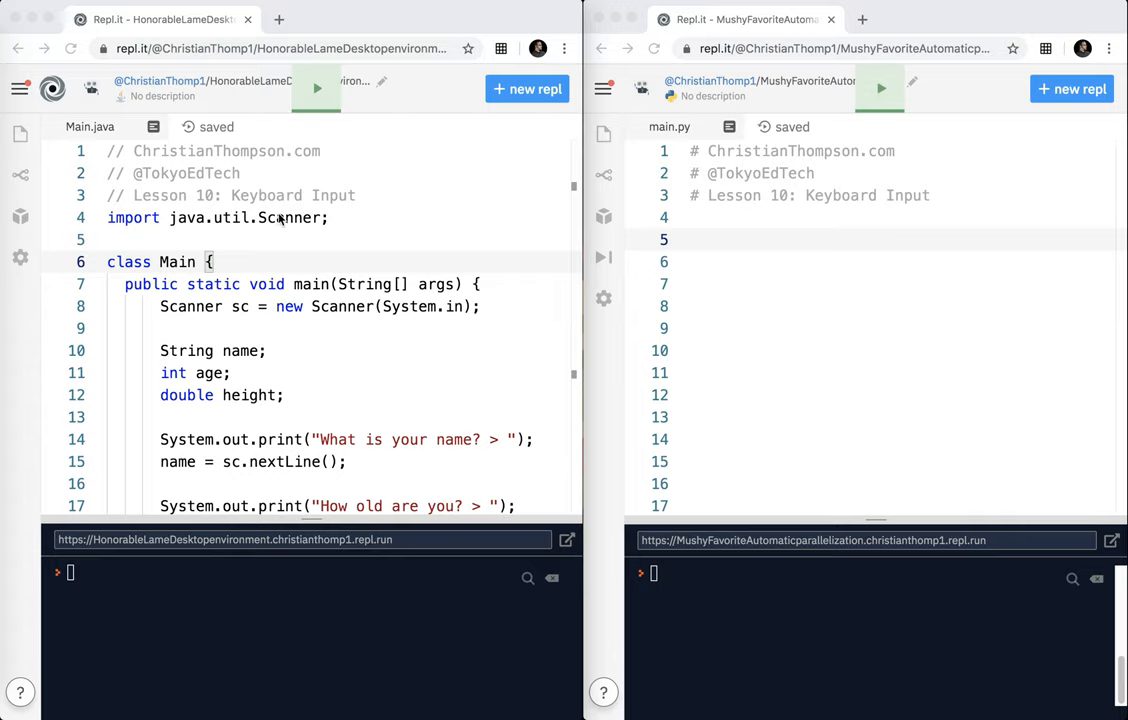
mouse_move(333, 84)
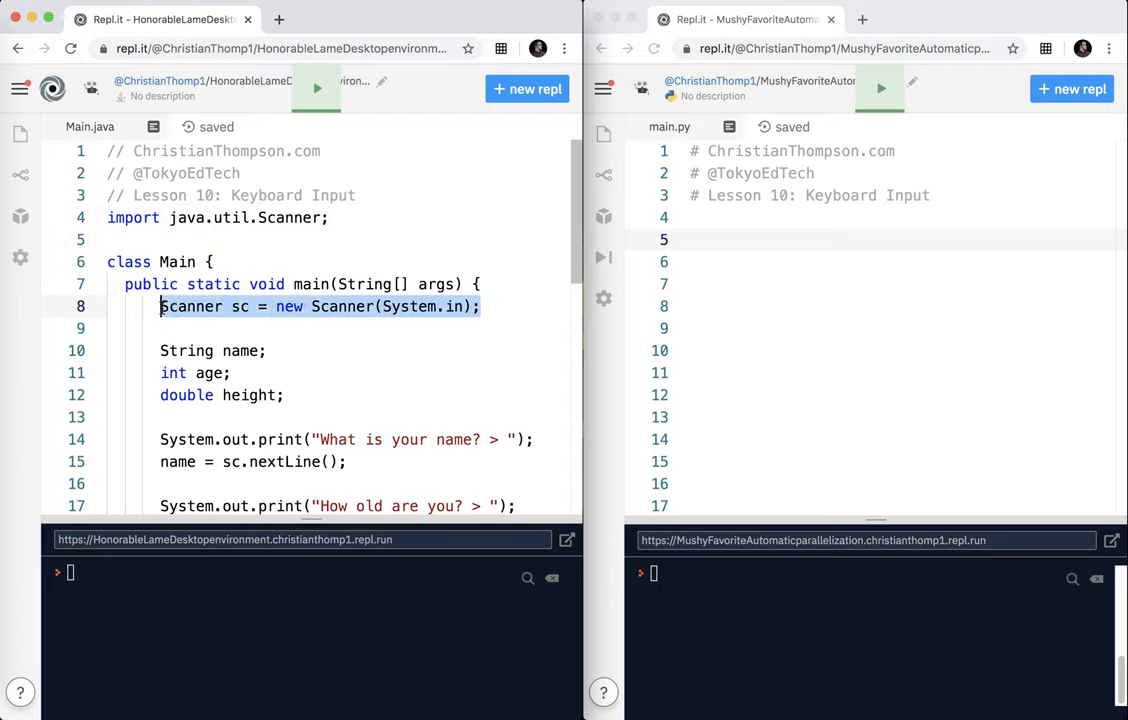
Scroll through the Java code and highlight the sc.nextLine() call that reads the name
scroll(down, 3)
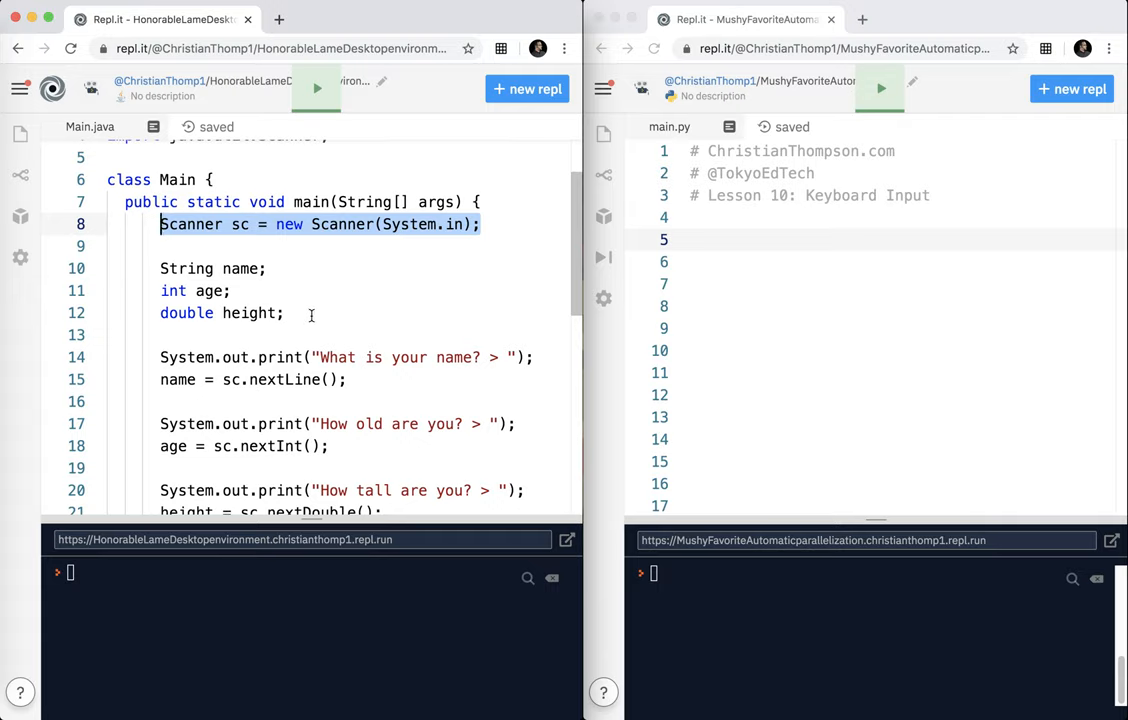
scroll(down, 3)
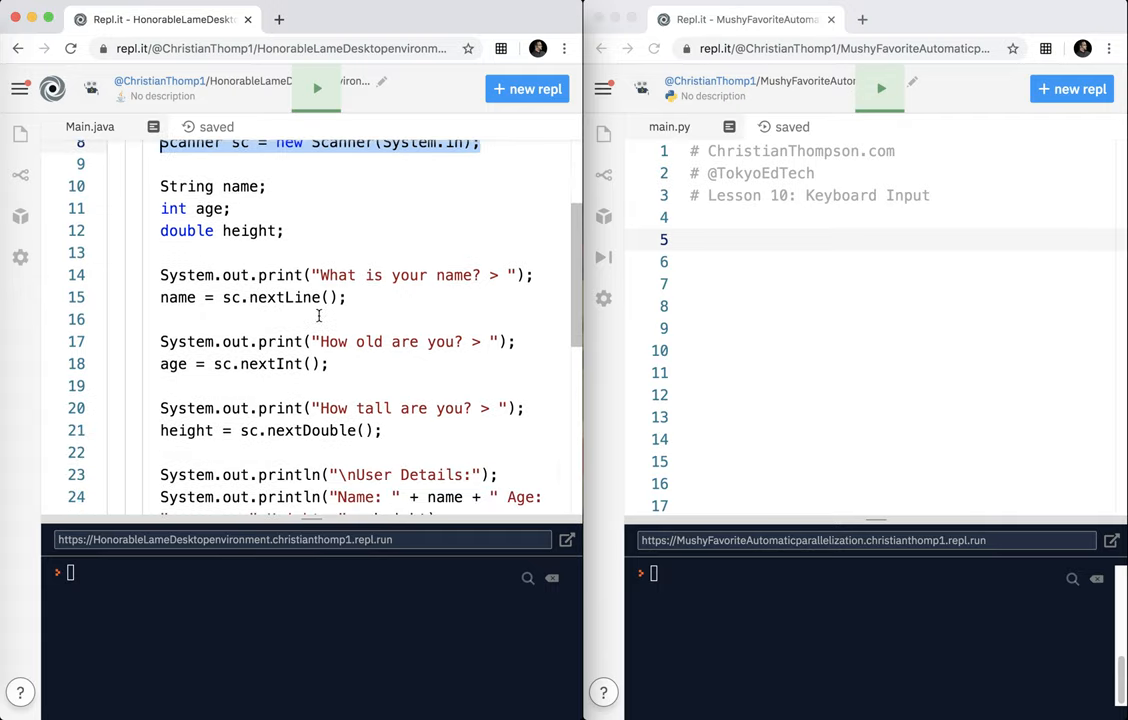
scroll(down, 3)
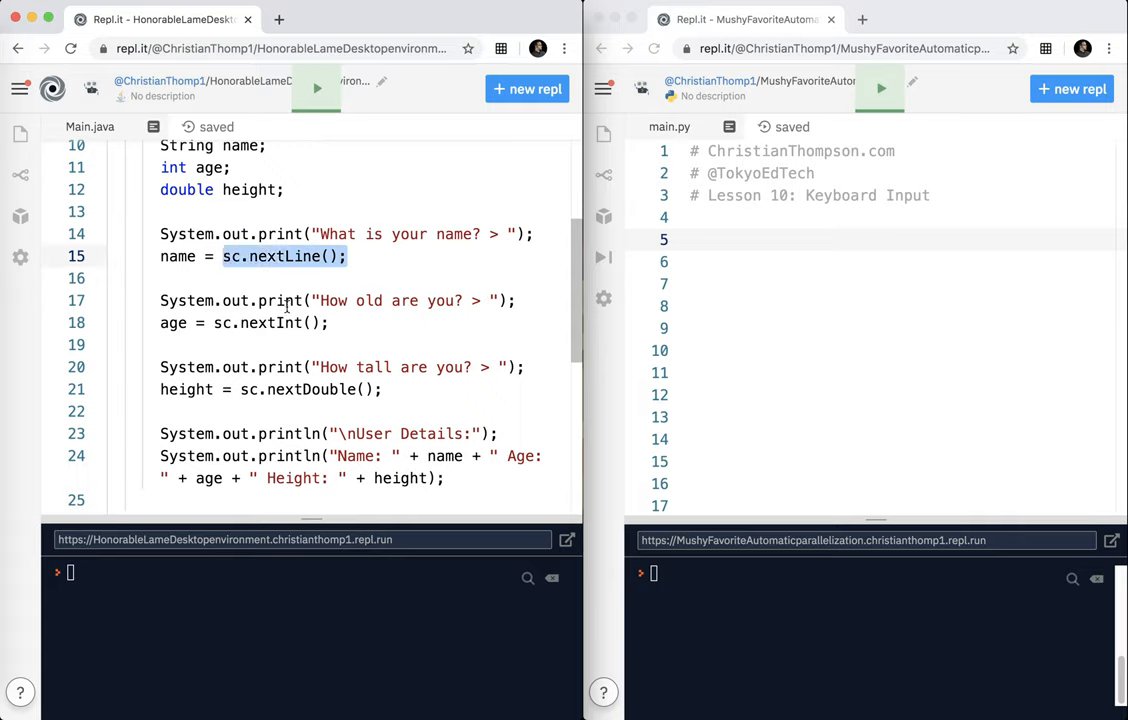
double_click(270, 322)
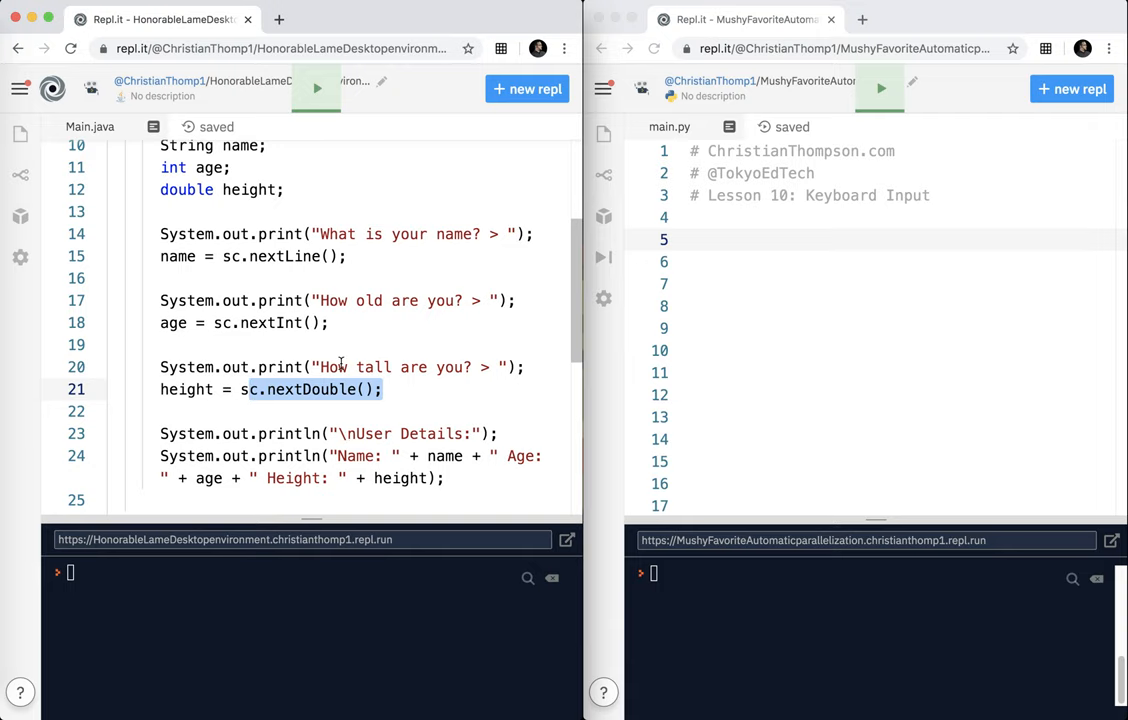
Run the Java program, answering Christian, 48 and 175.0 at the prompts
click(316, 89)
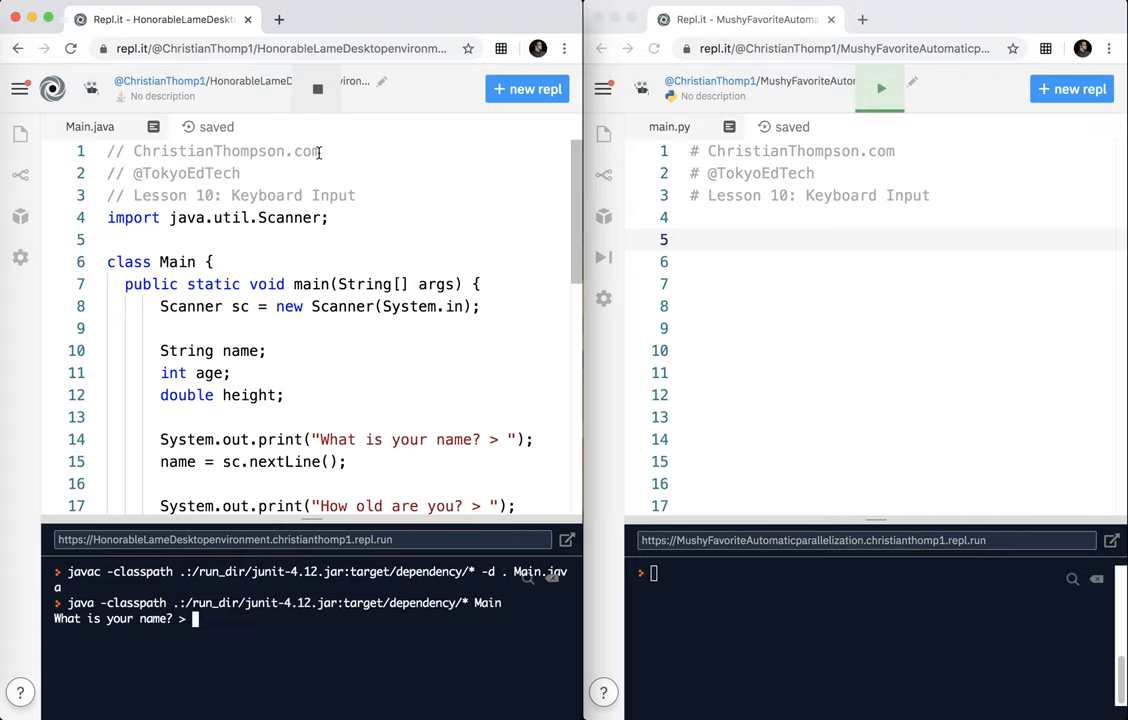
text(Christian)
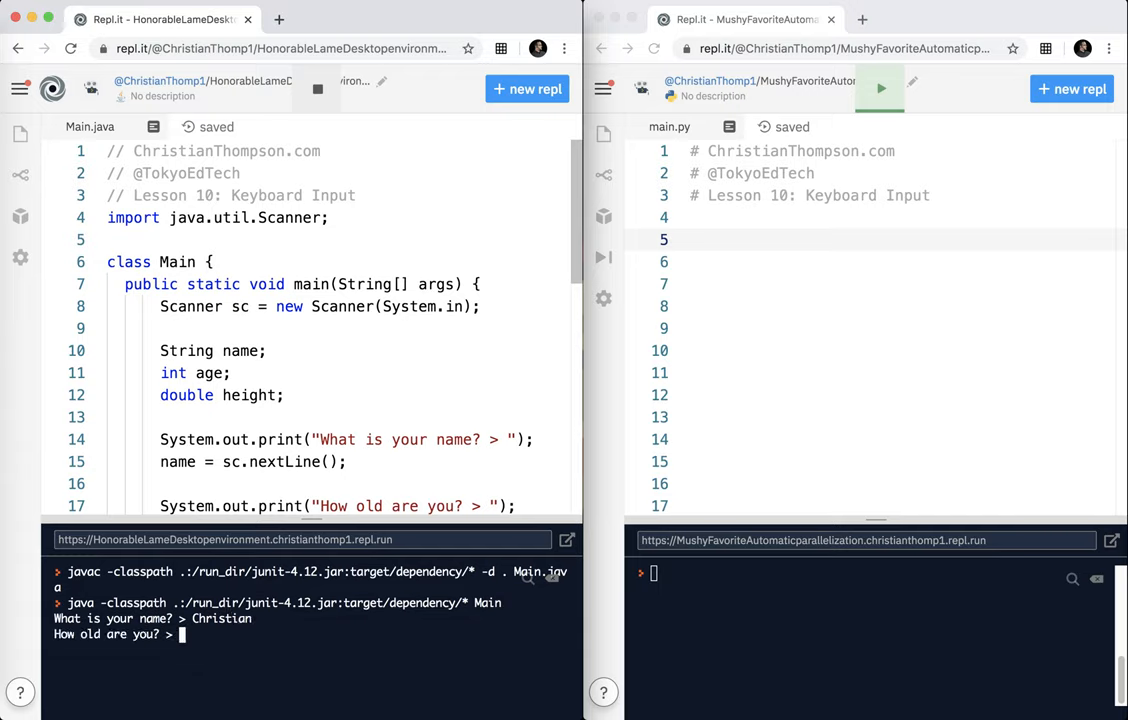
text(48)
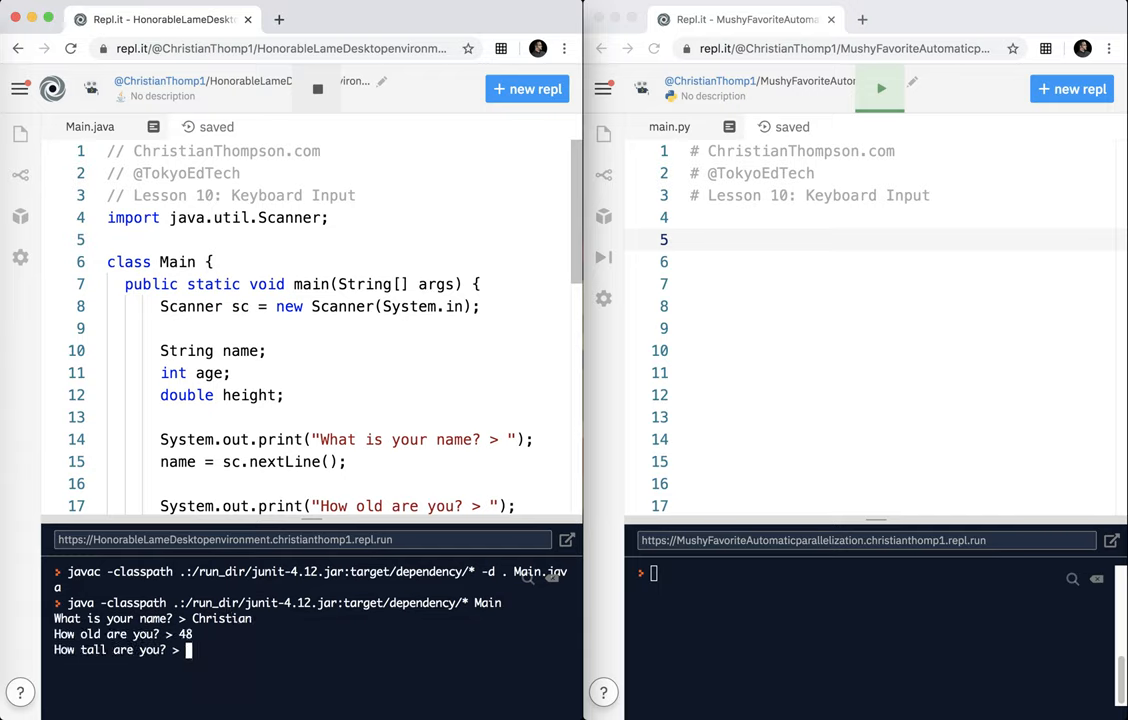
text(1)
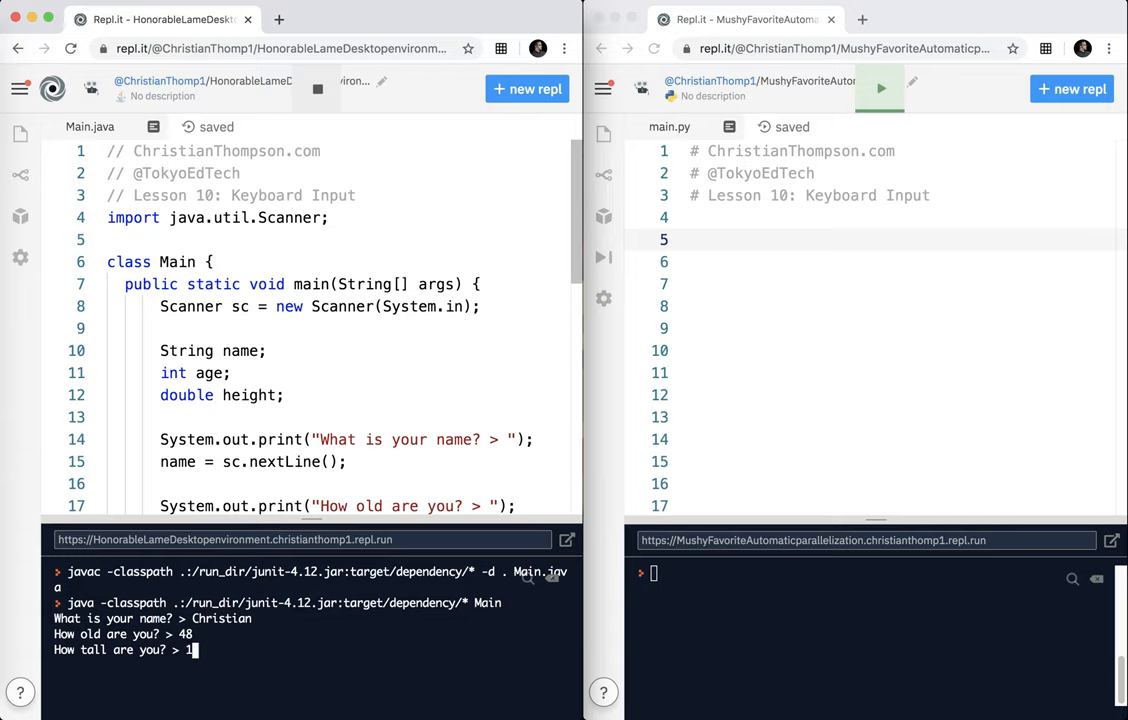
text(75.0)
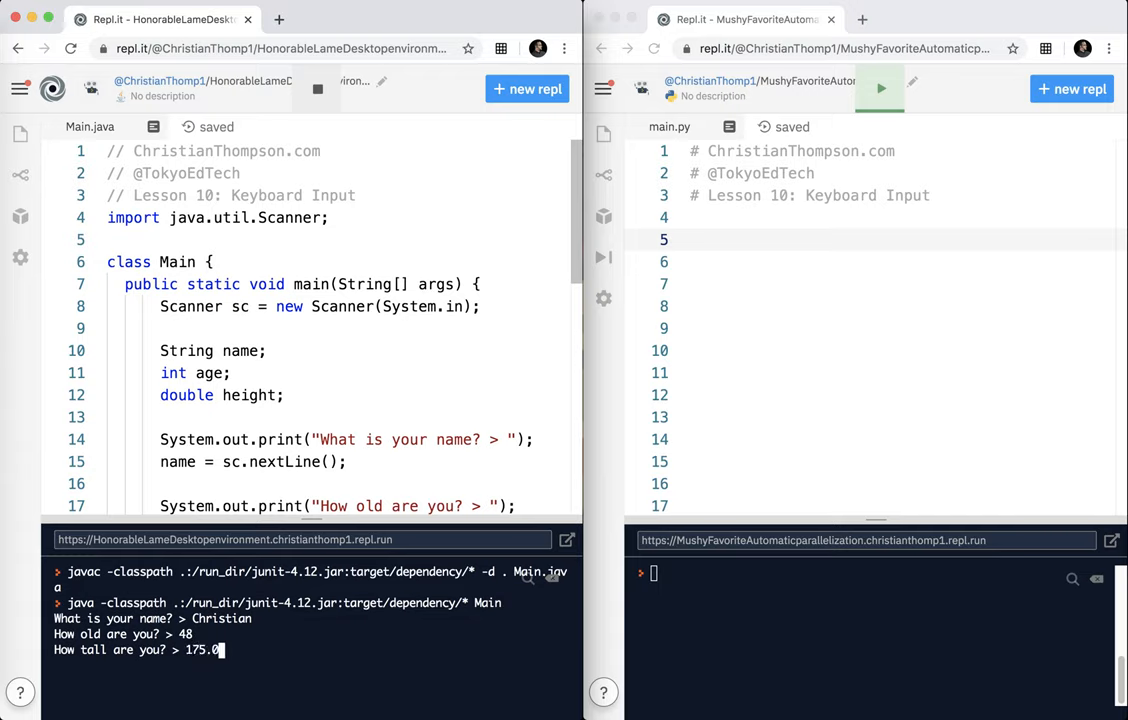
key(Return)
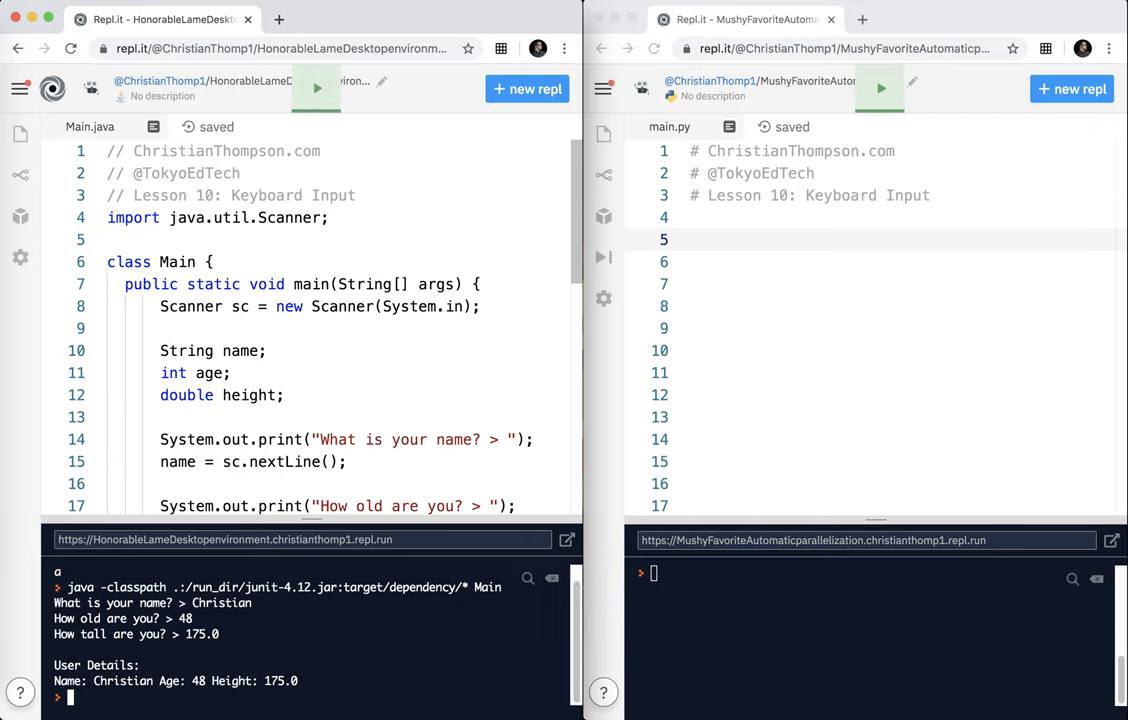
mouse_move(603, 257)
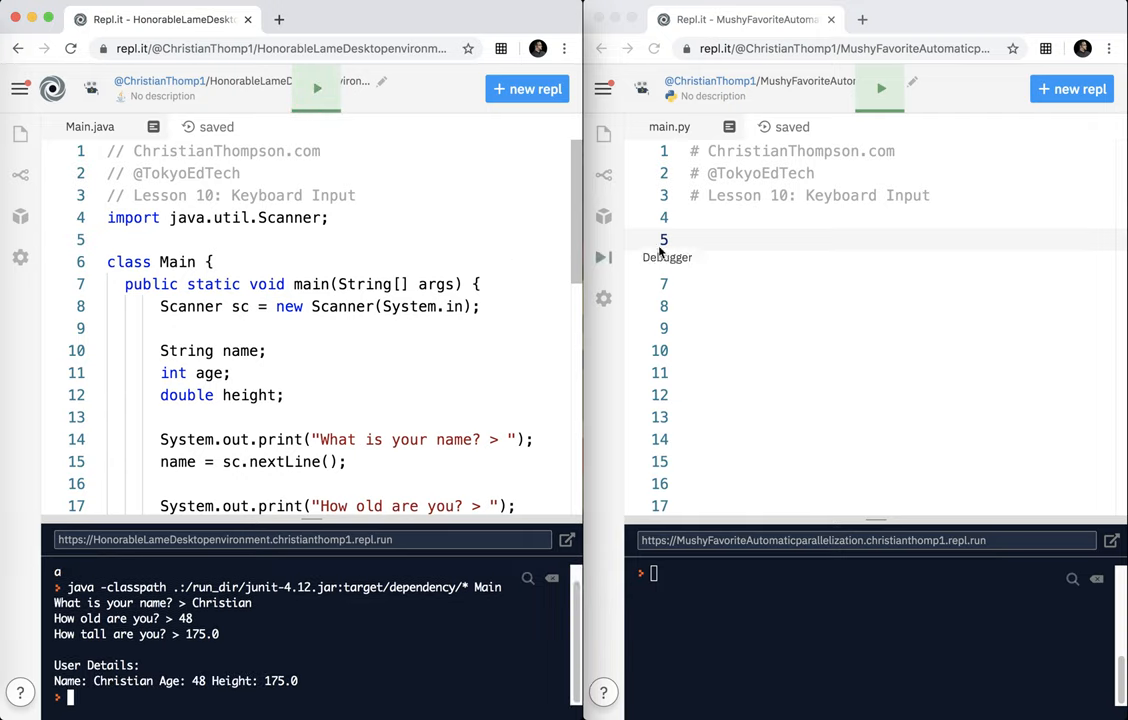
Place the cursor on line 5 of the Python repl's main.py
click(695, 239)
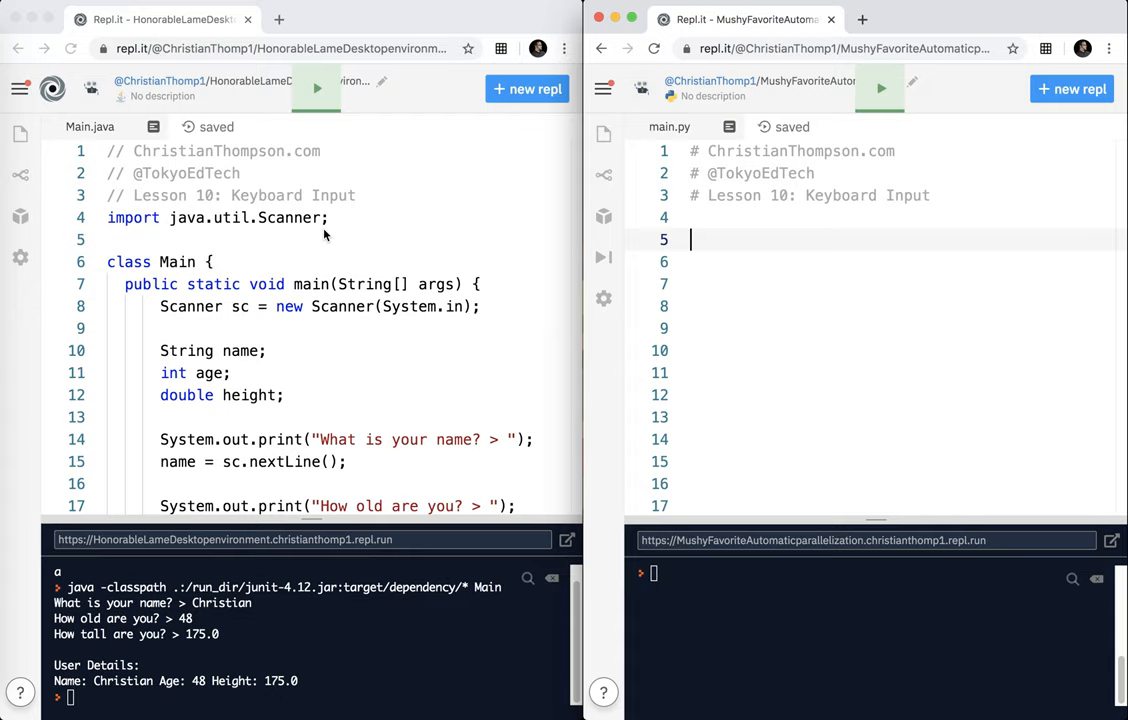
mouse_move(202, 404)
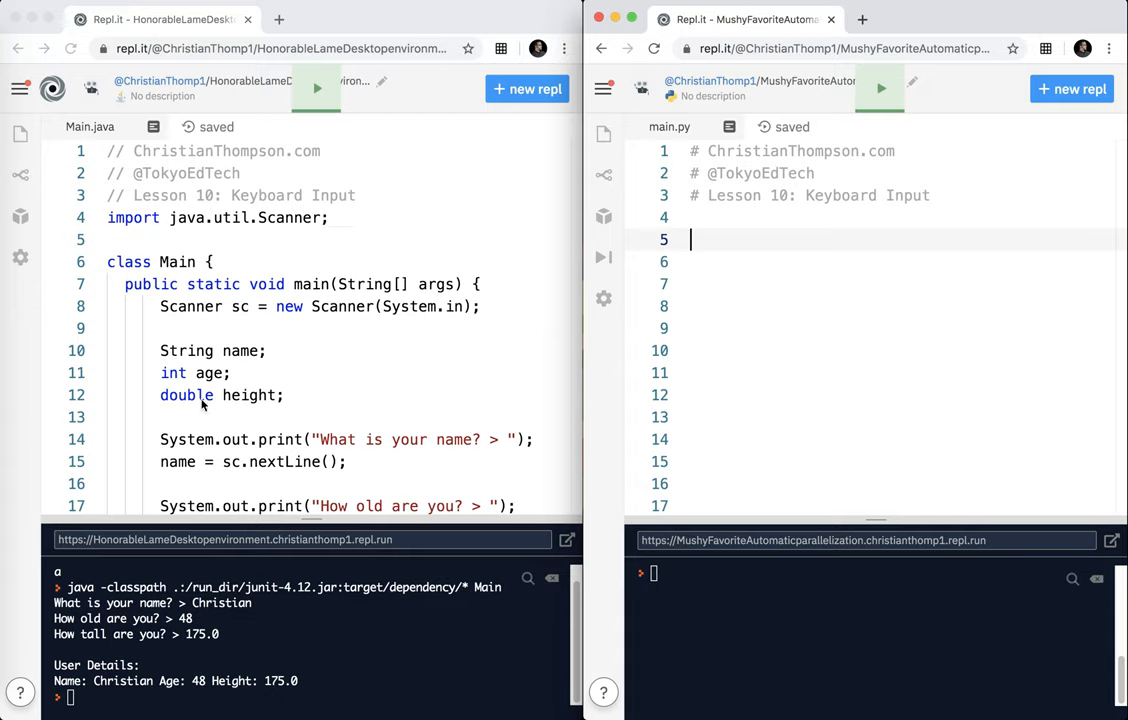
mouse_move(208, 400)
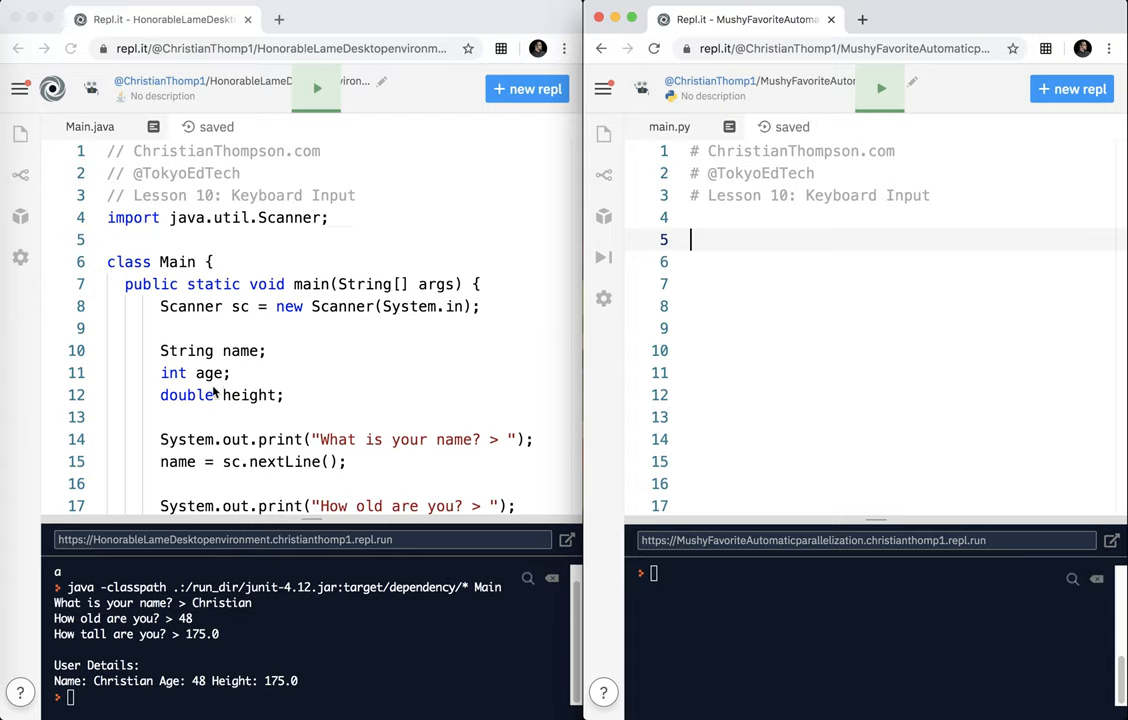
mouse_move(247, 440)
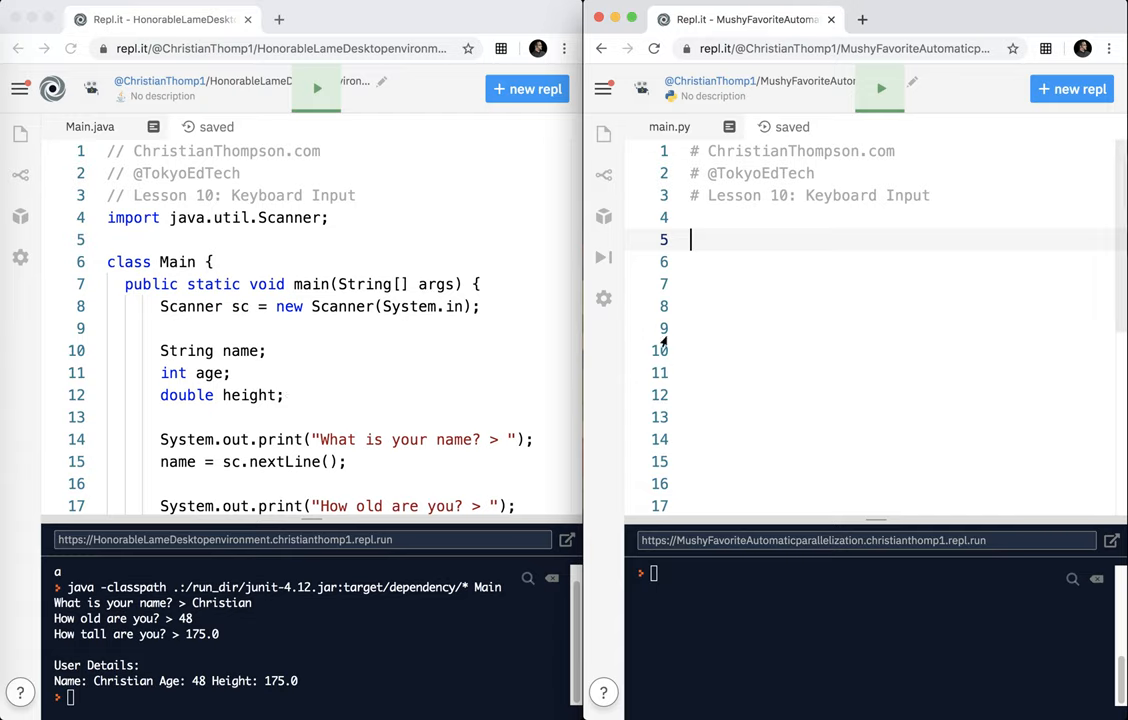
Write name = input("What is your name? >") in main.py
text(name)
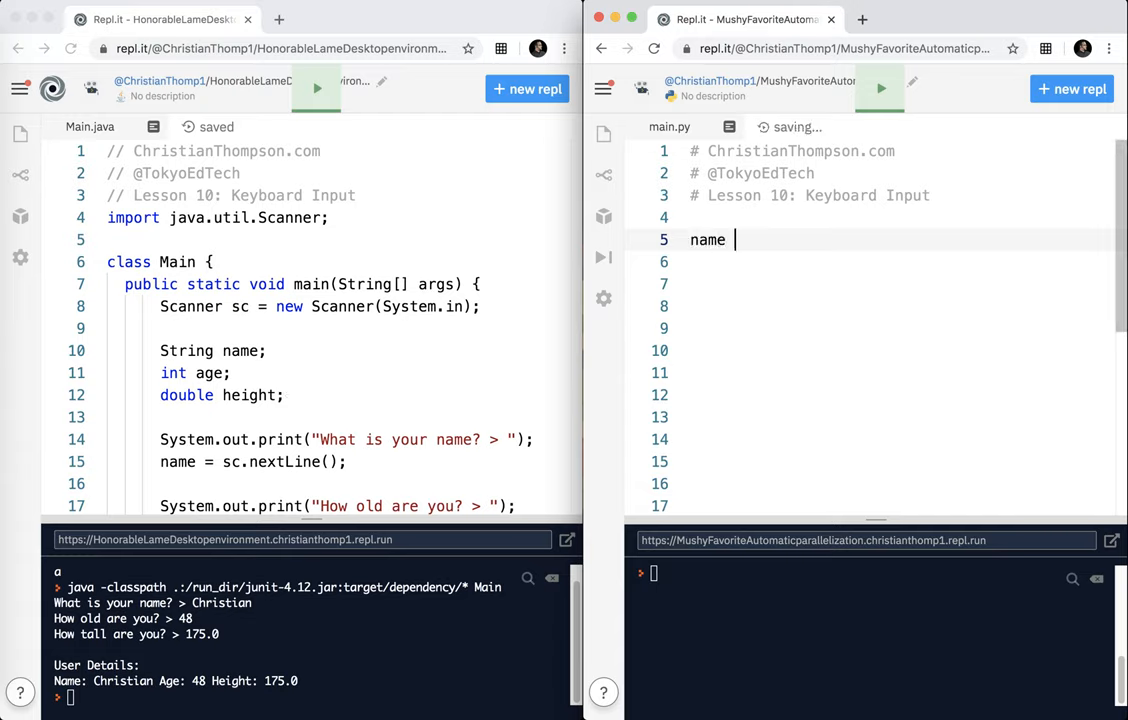
text(= input)
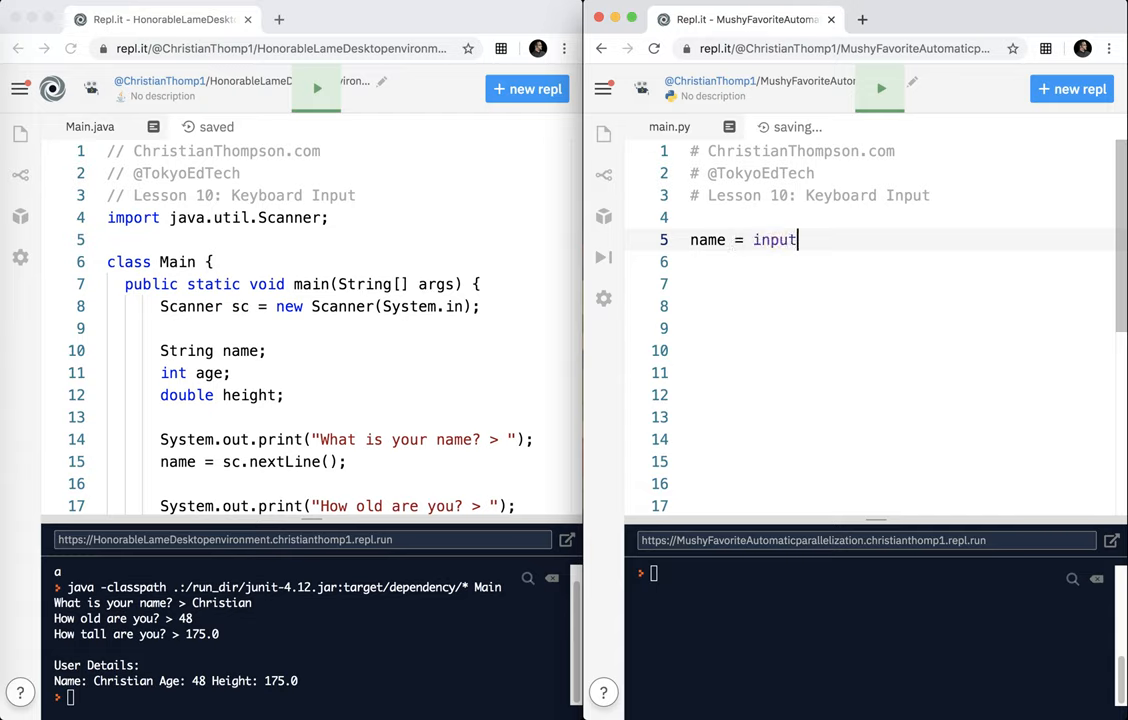
text((")
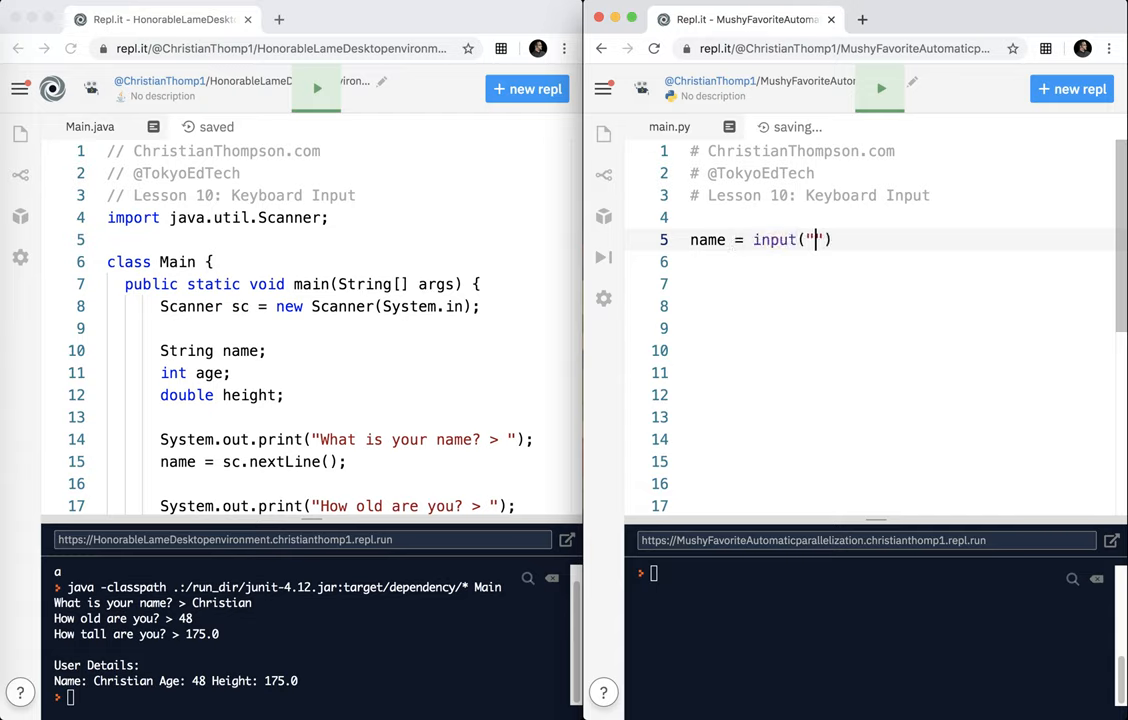
text(What is your nam)
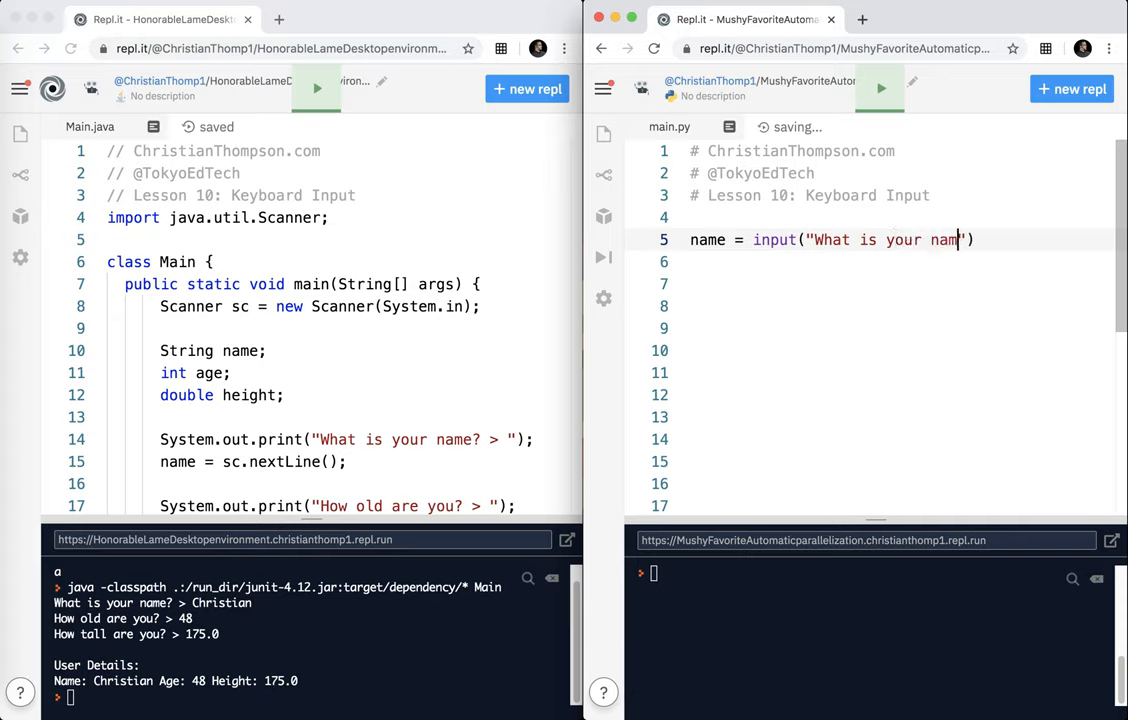
text(e? >)
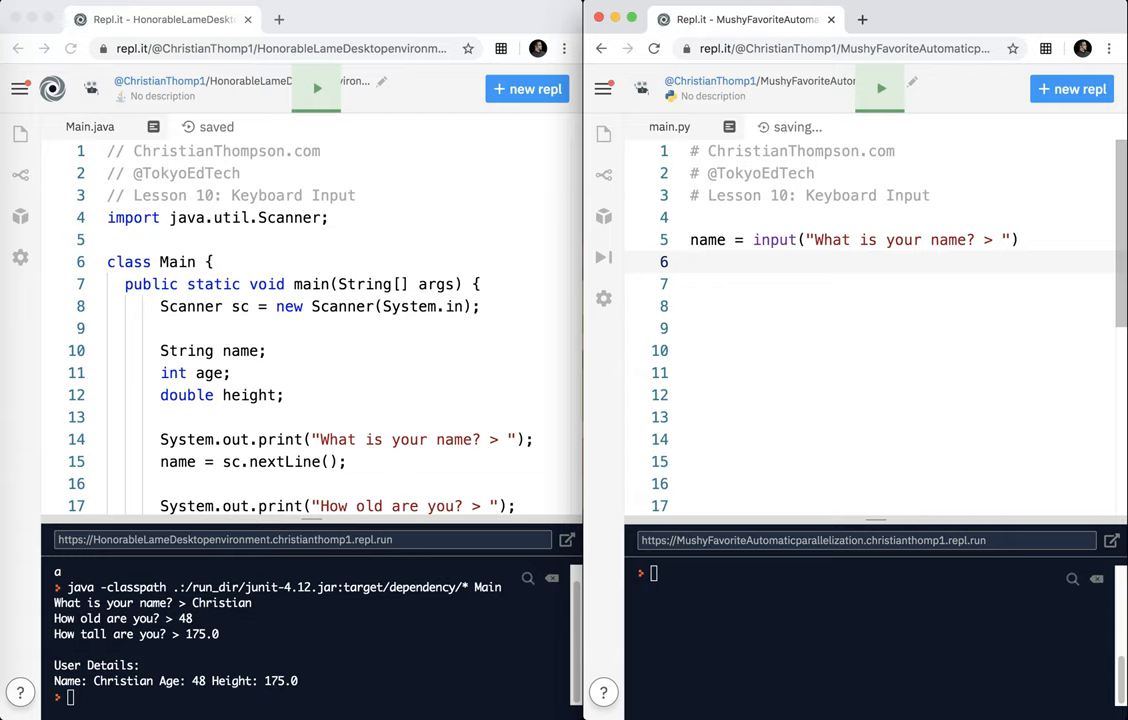
Add age and height input() lines, the height prompt being "How tall are you? >"
text(age = inpu)
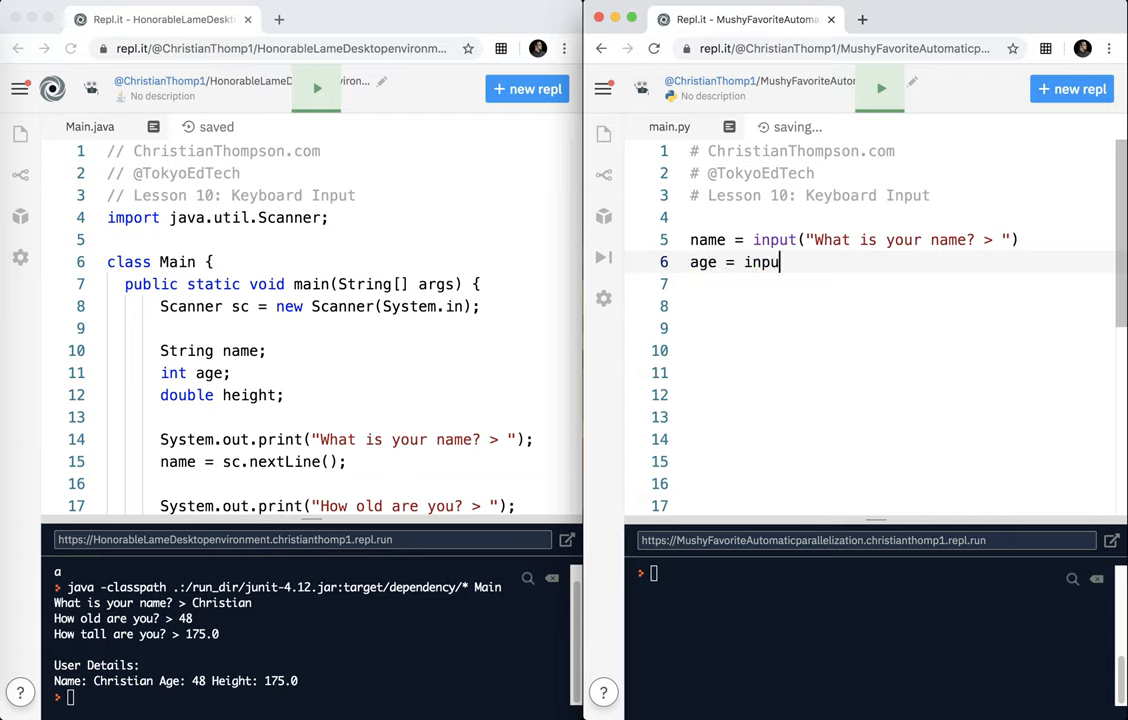
text(("How")
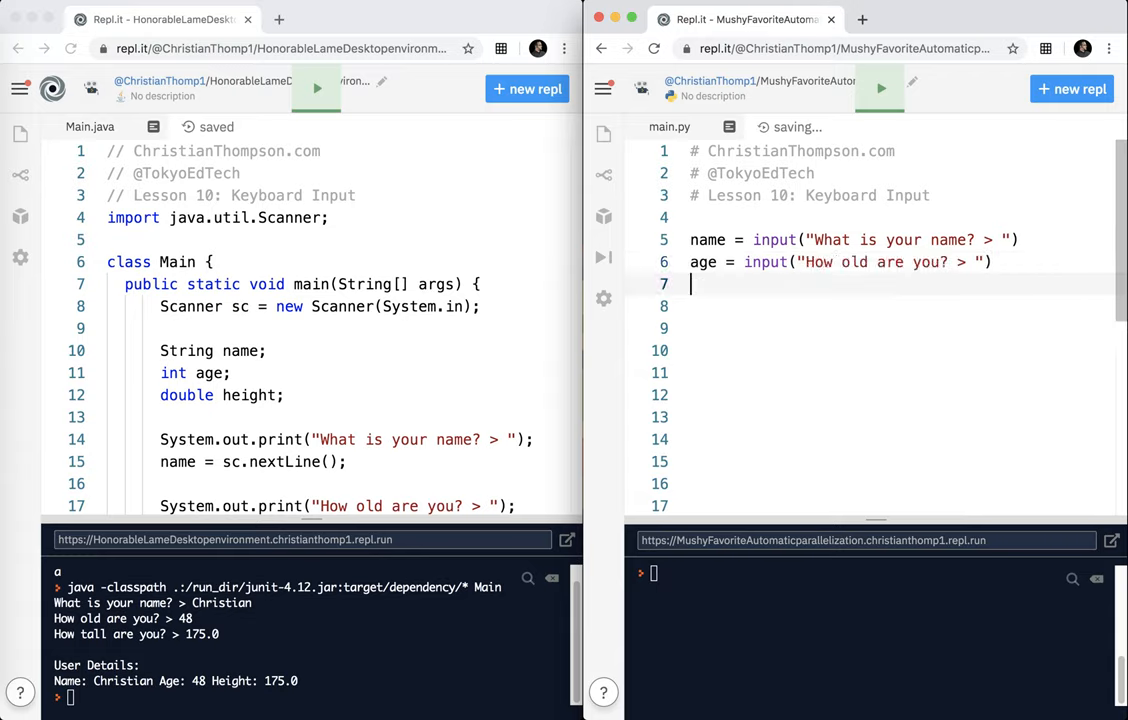
text(height = input("")
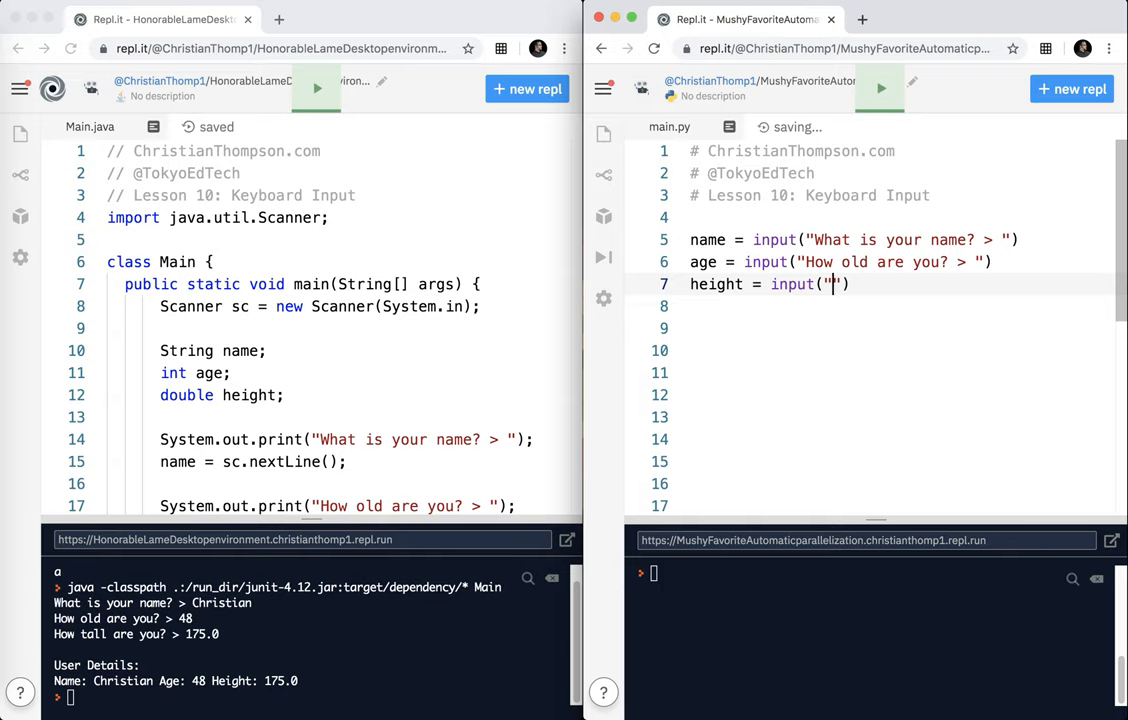
text(How tall are you)
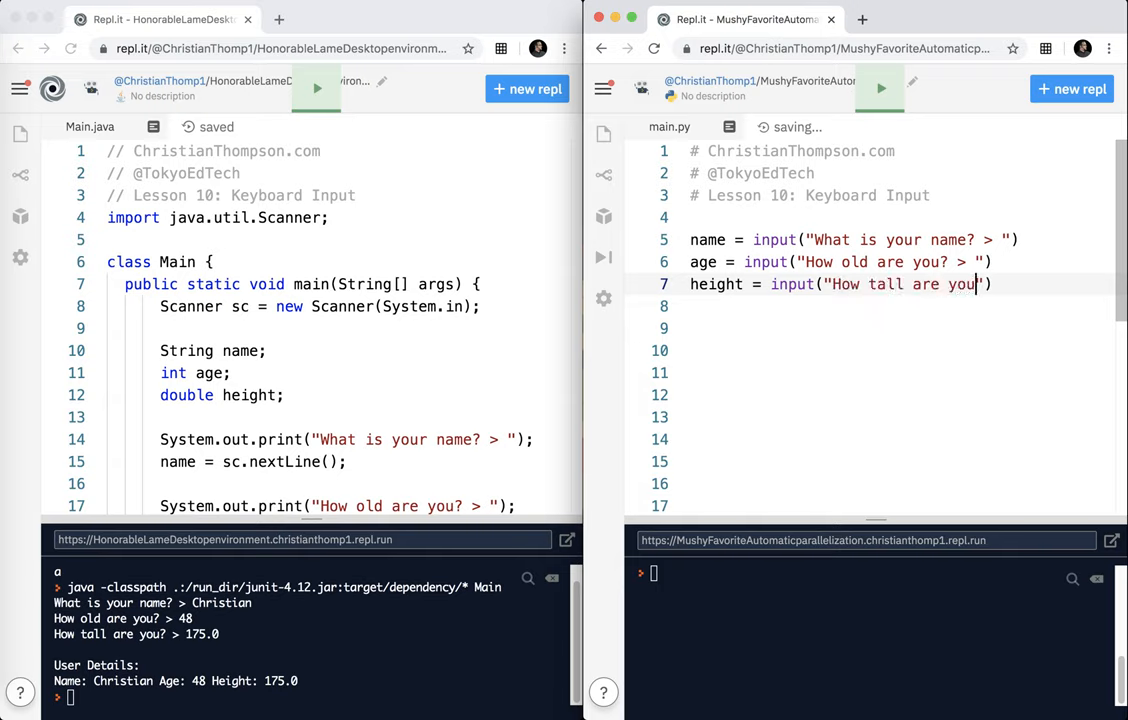
text(? >)
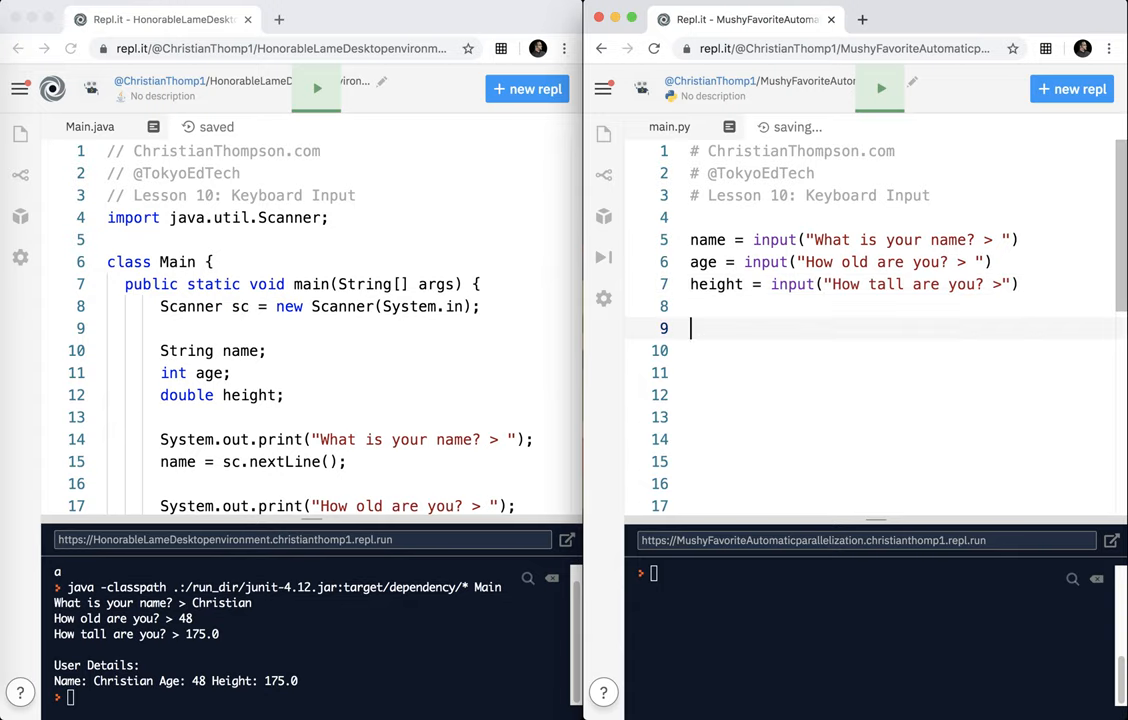
Add print("Name: {} Age: {} Height: {}".format(name, age, height)) and run the script
text(print()
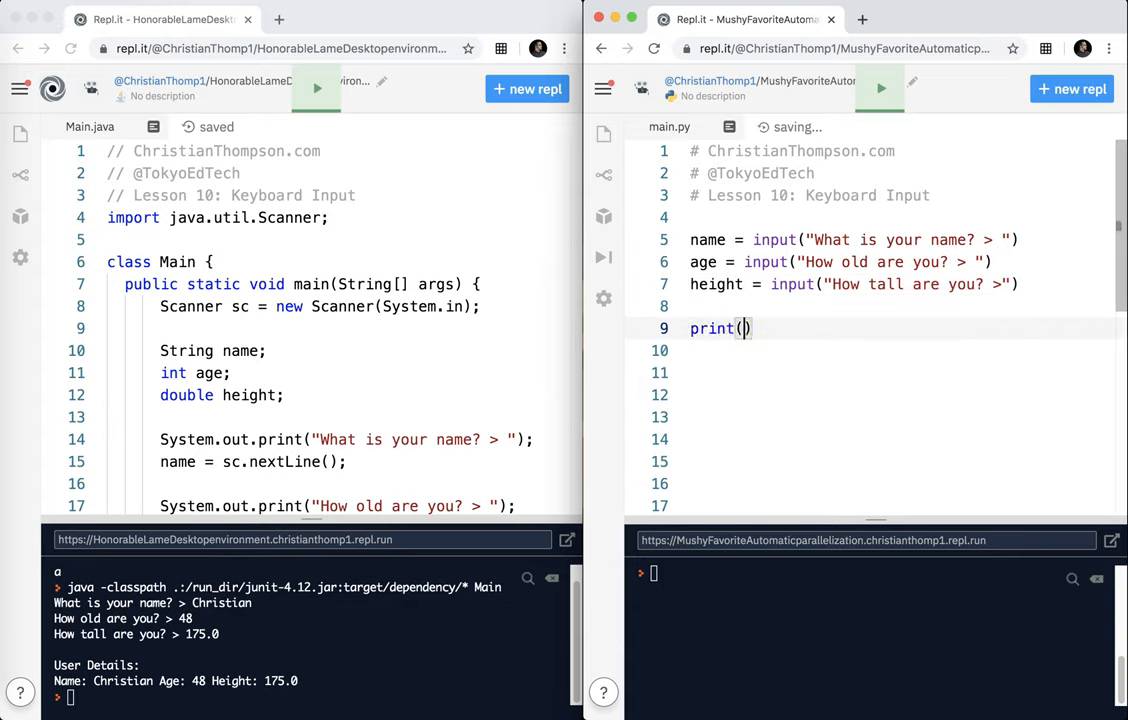
text("N")
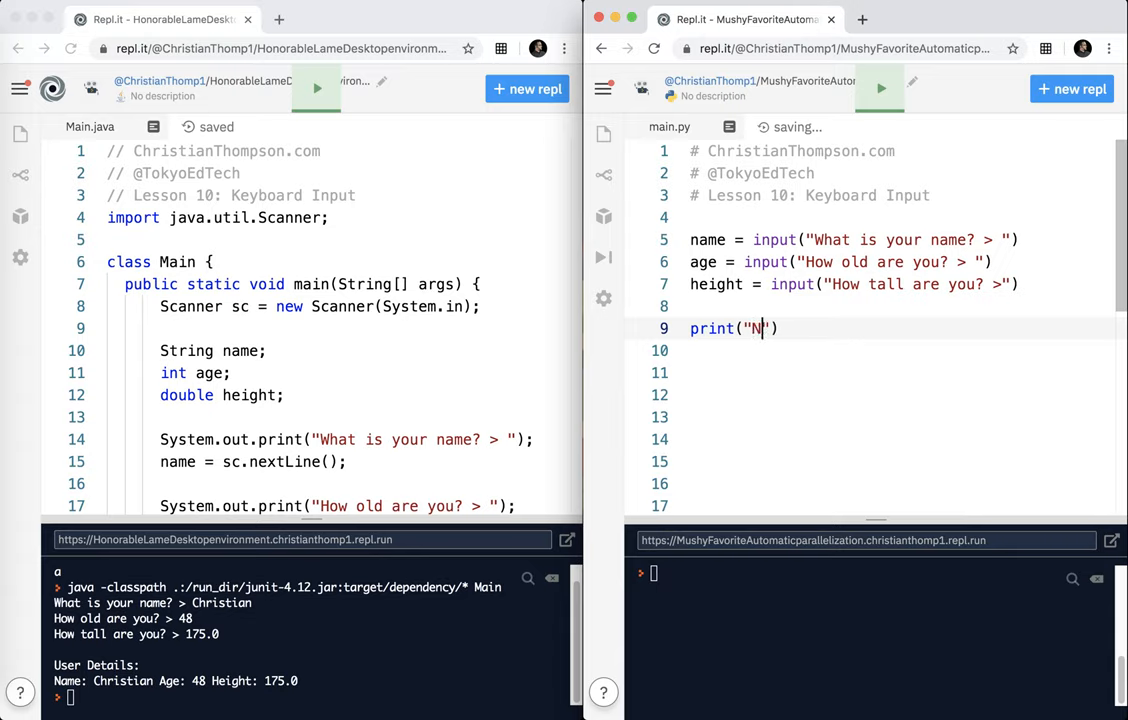
text(ame: {})
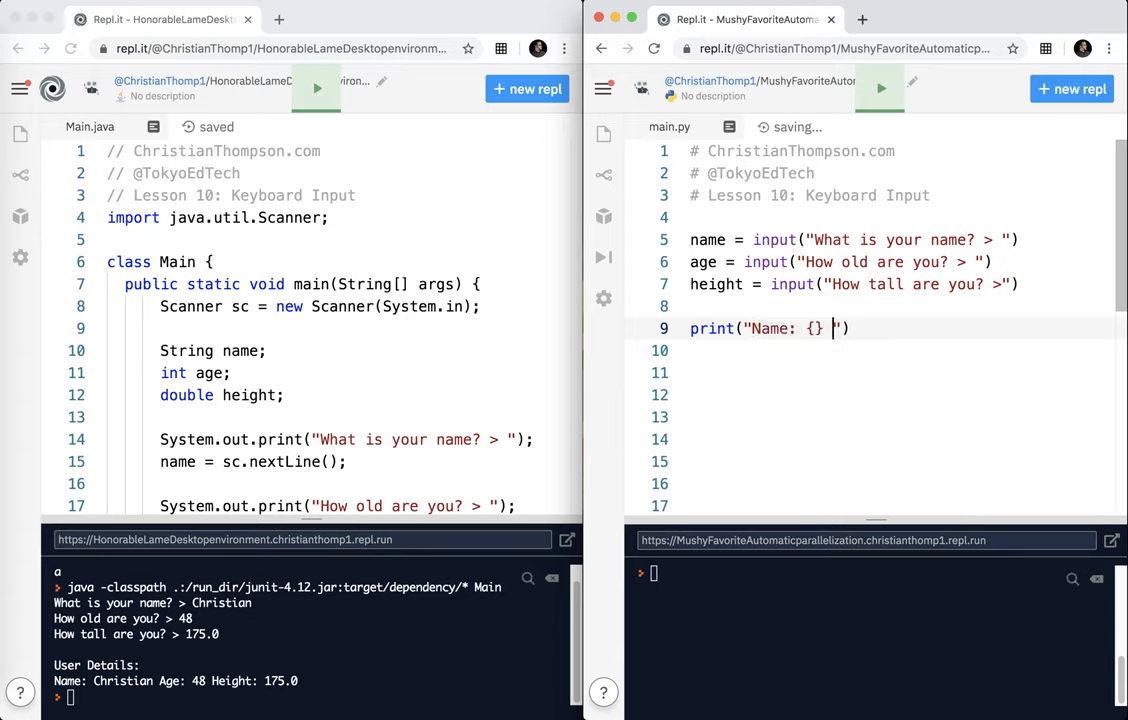
text(Age: {})
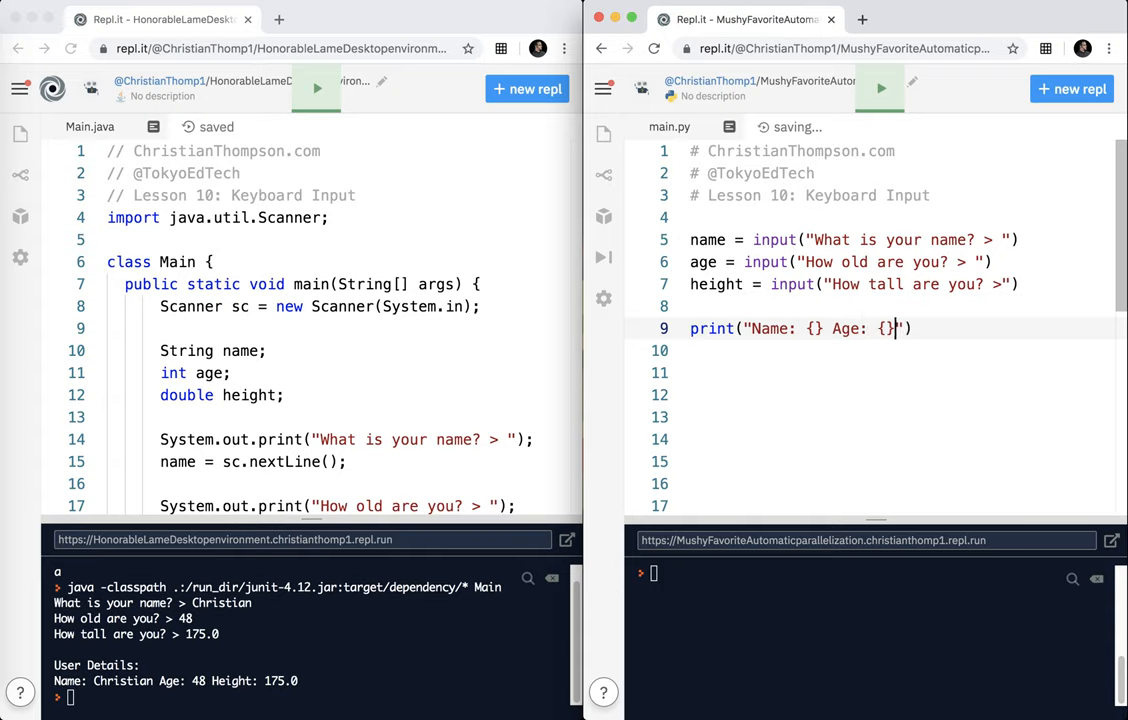
text(Heigh)
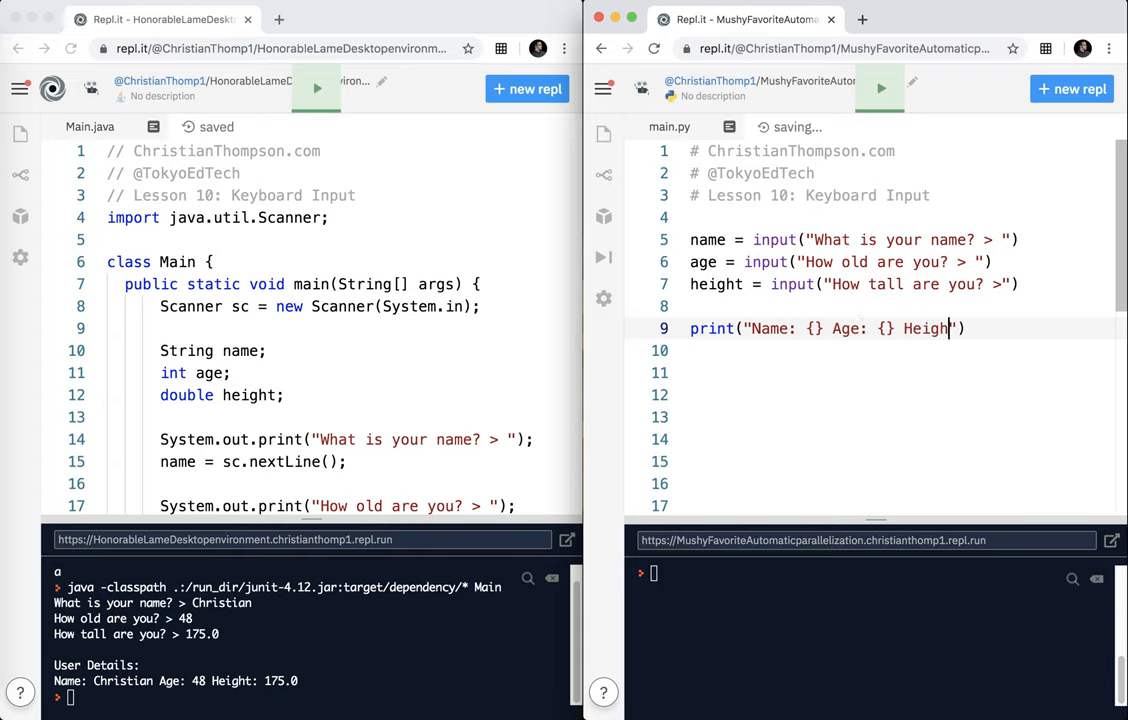
text(t:)
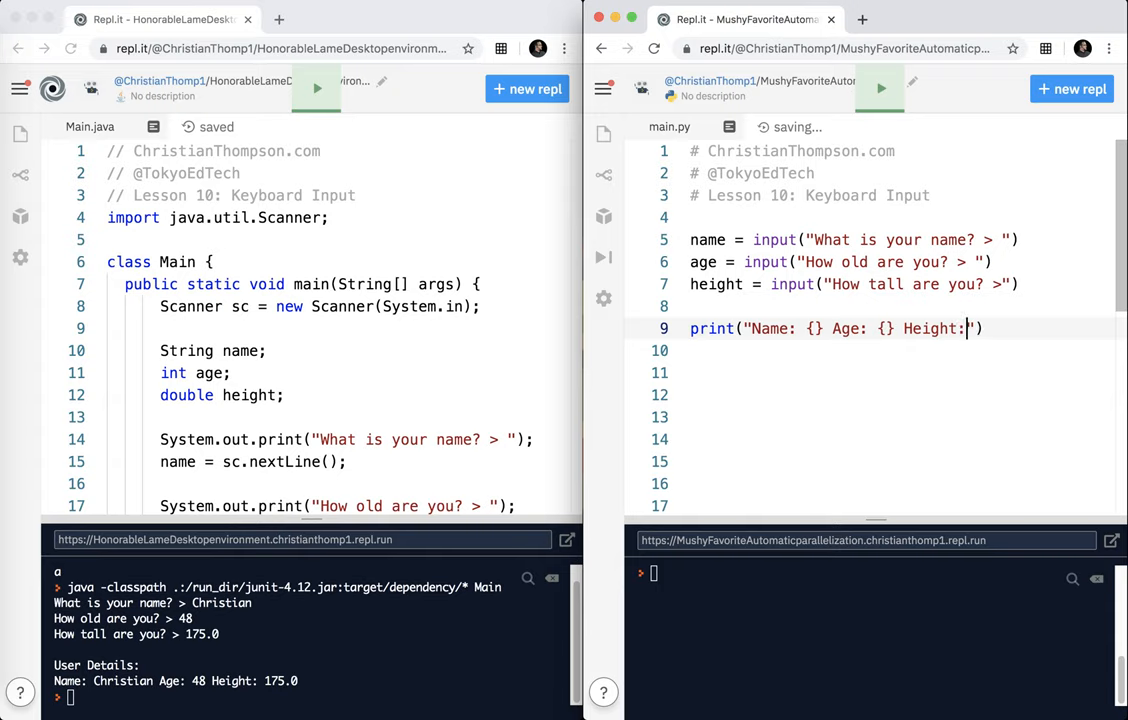
text({}")
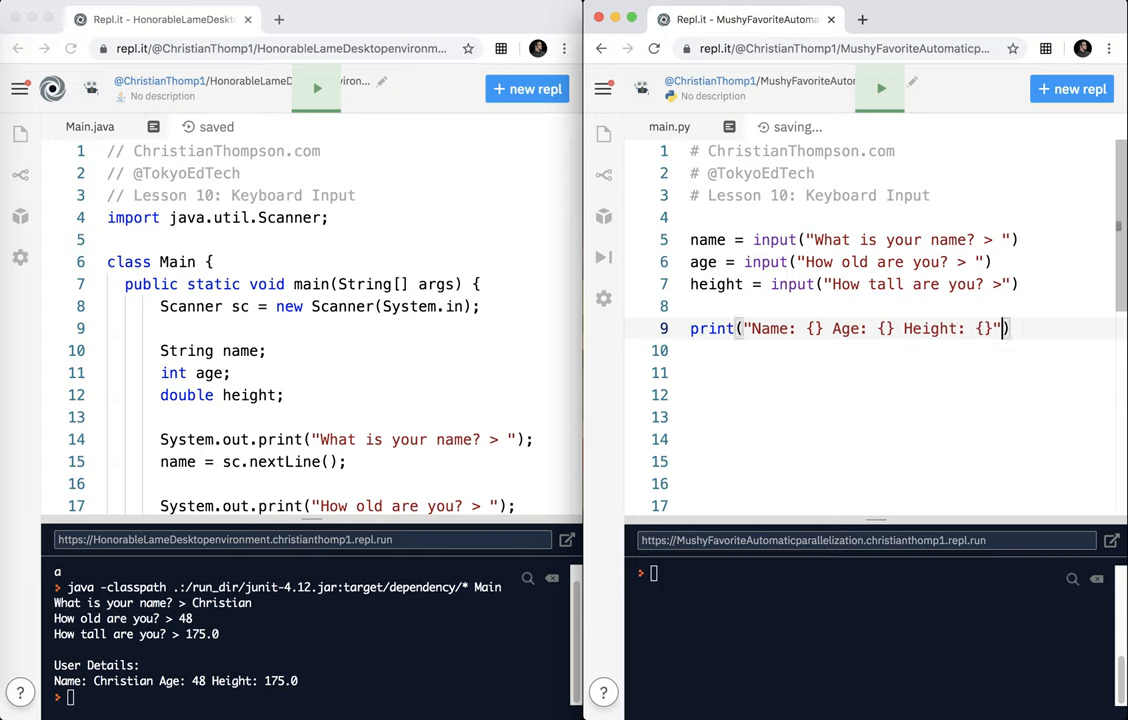
text(.format())
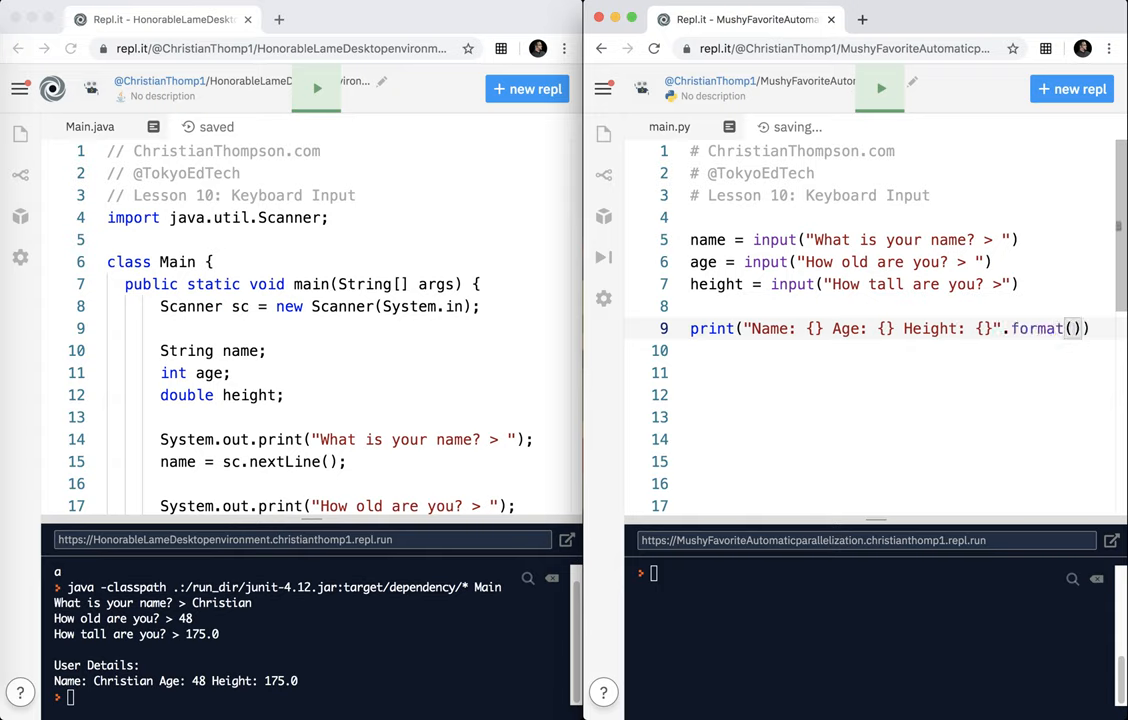
text(age,)
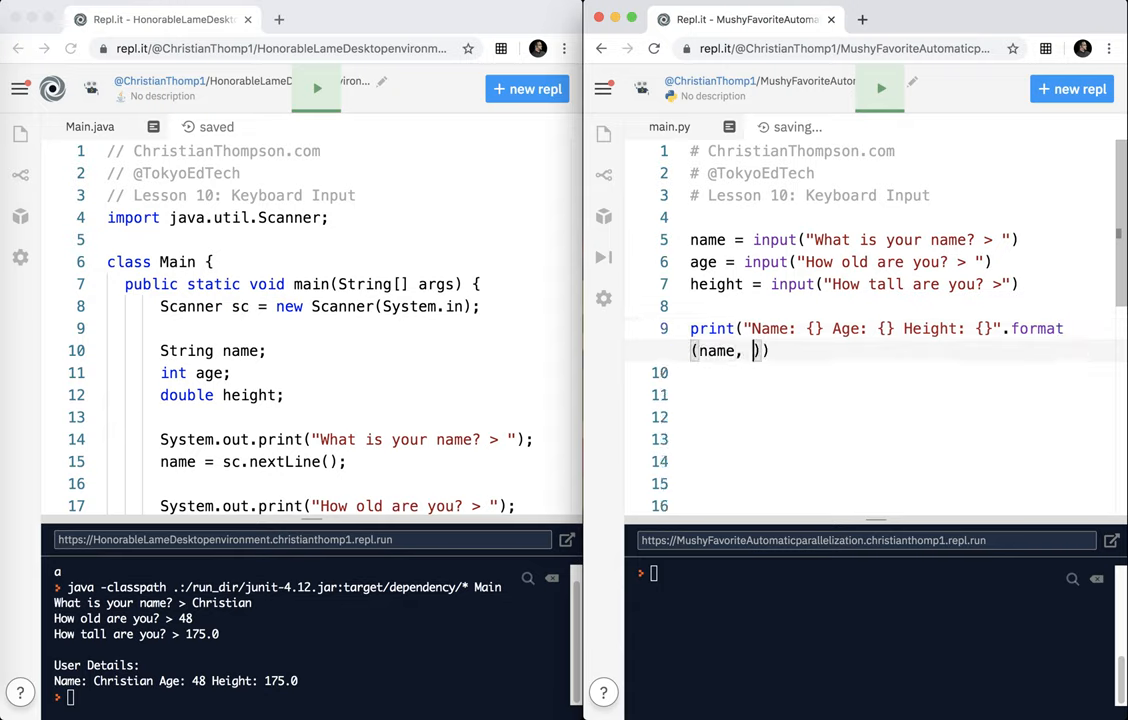
text(age, height)
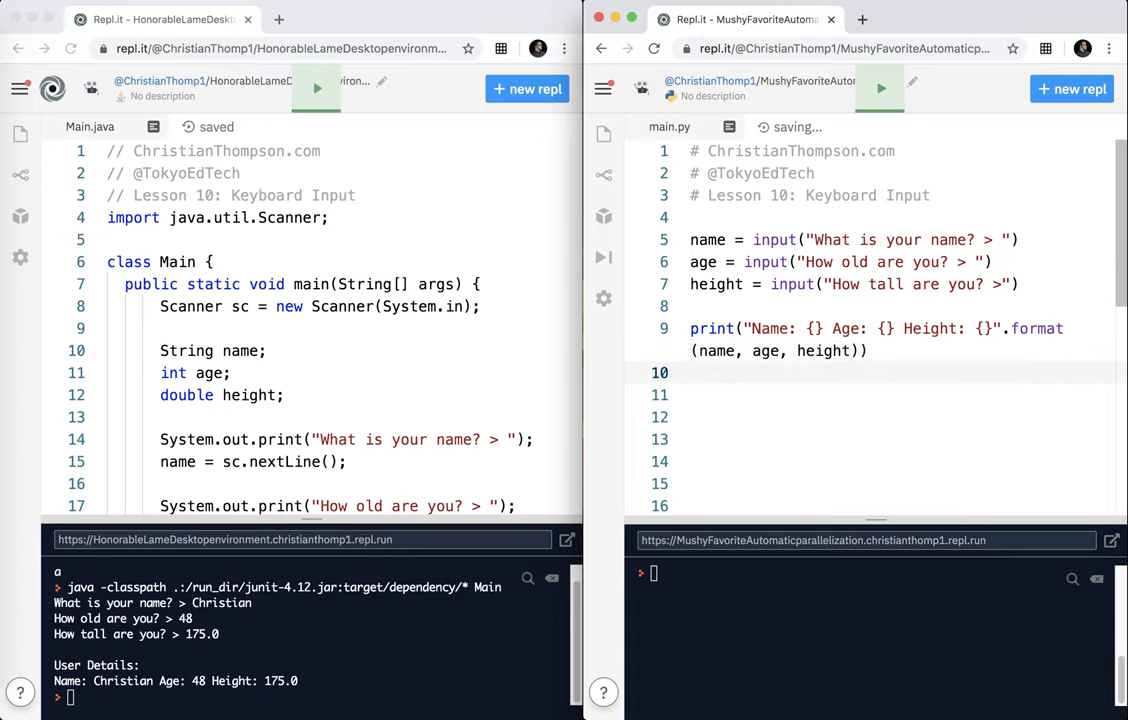
click(879, 89)
text(Christian)
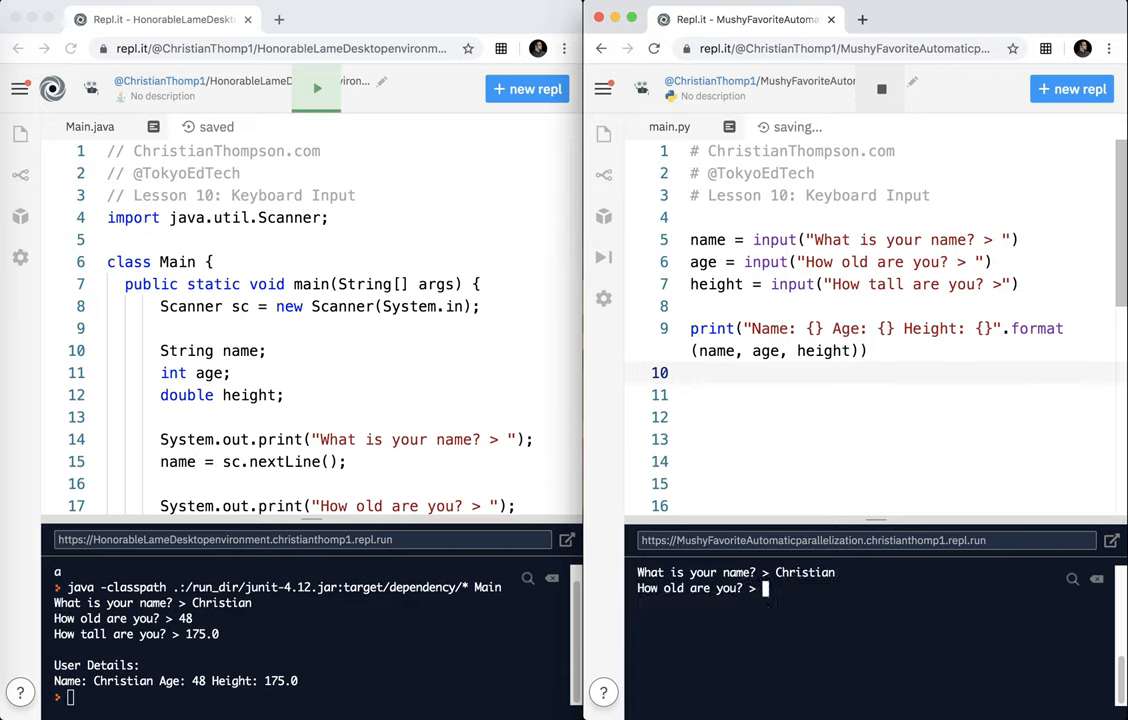
Answer 48 for age and 175.0 for height in the Python console
text(48)
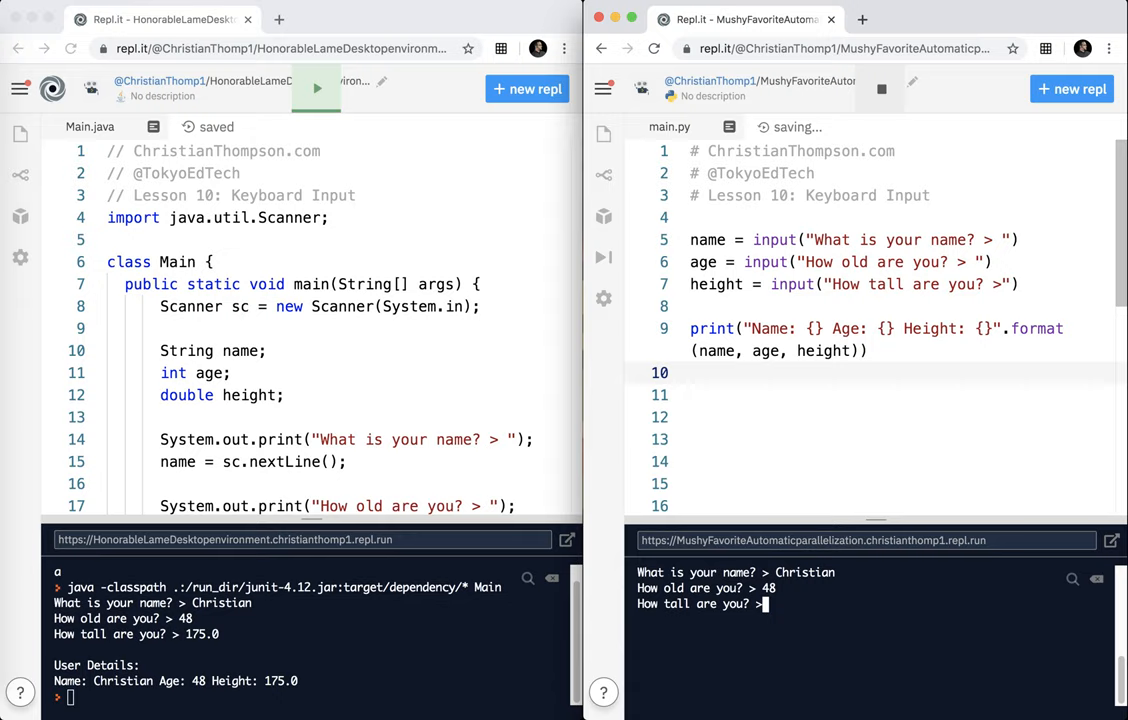
text(175.0)
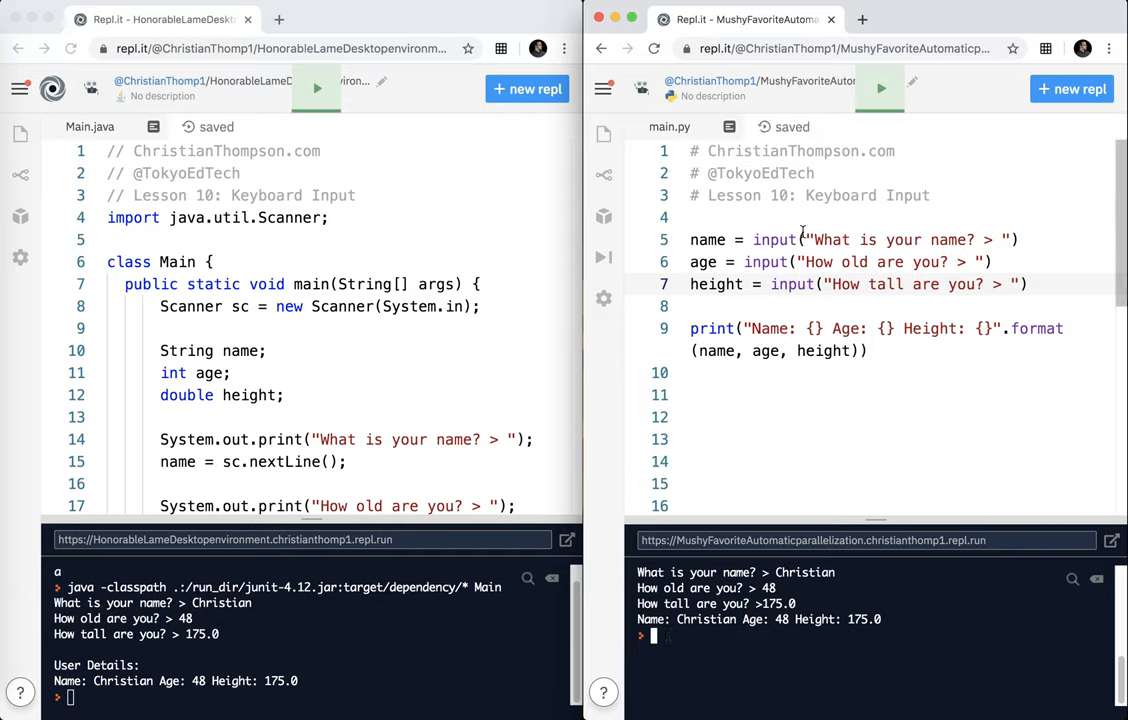
mouse_move(833, 253)
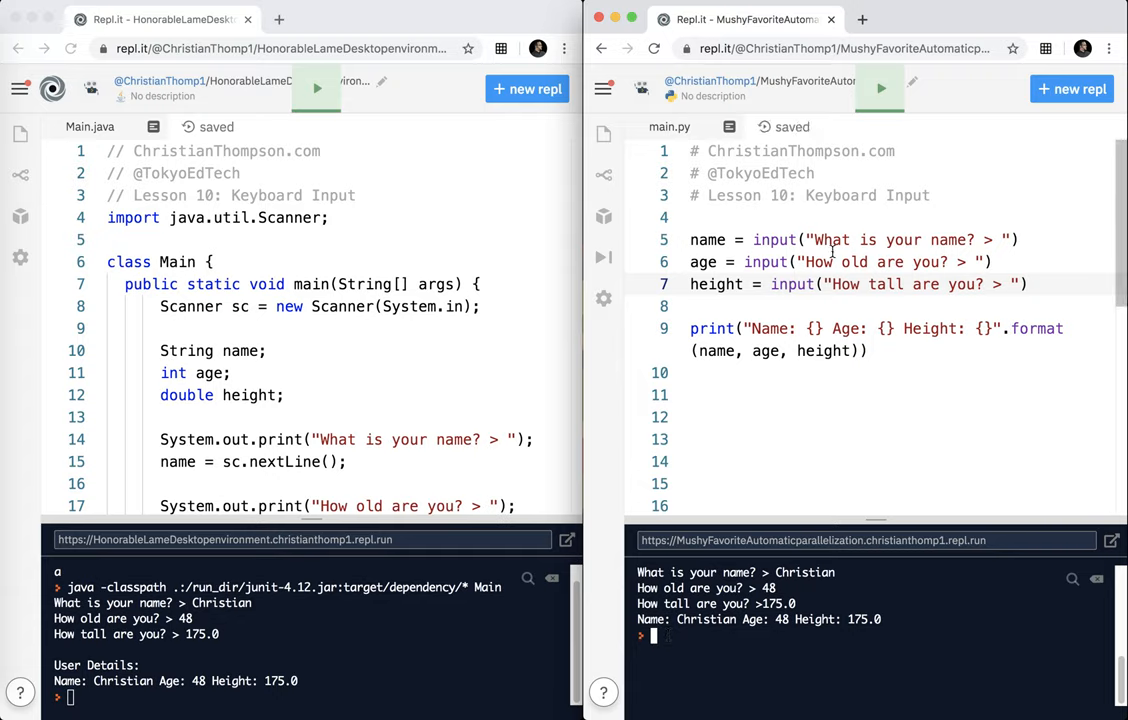
scroll(down, 3)
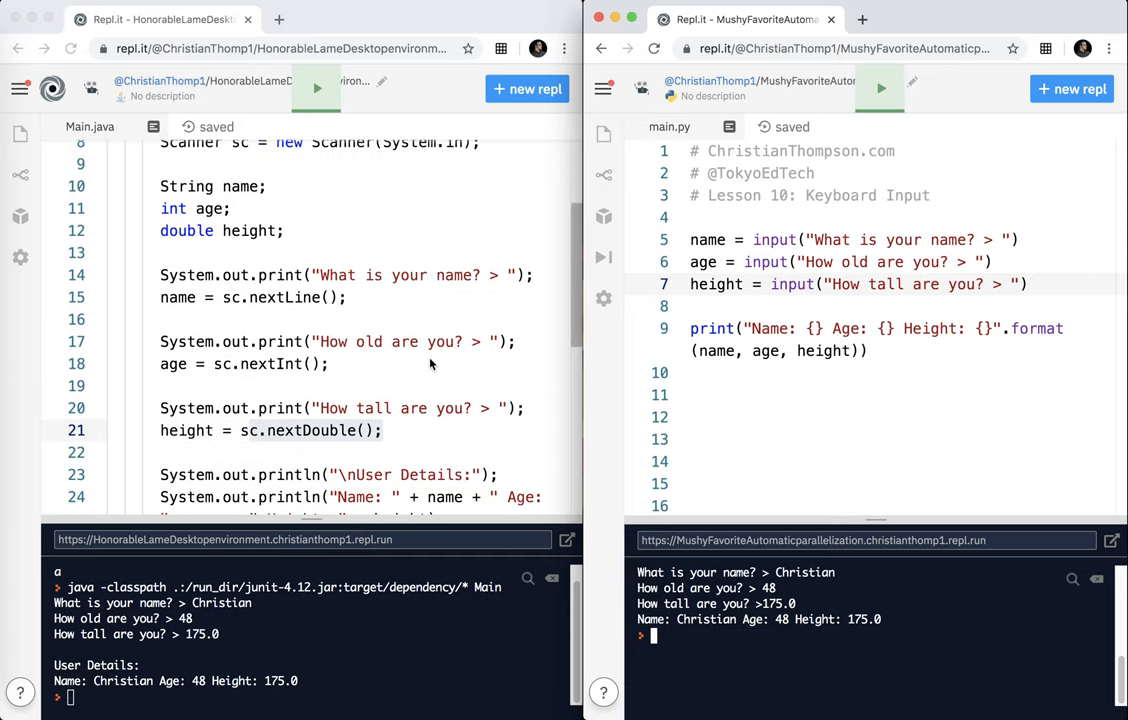
scroll(down, 3)
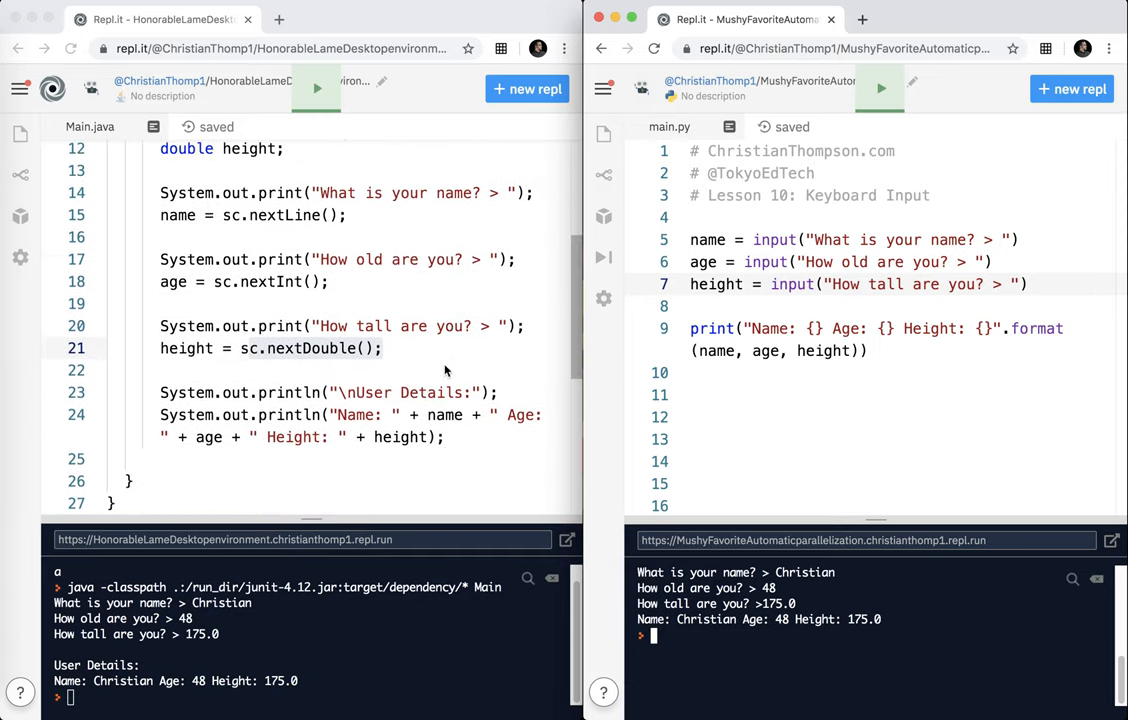
scroll(up, 3)
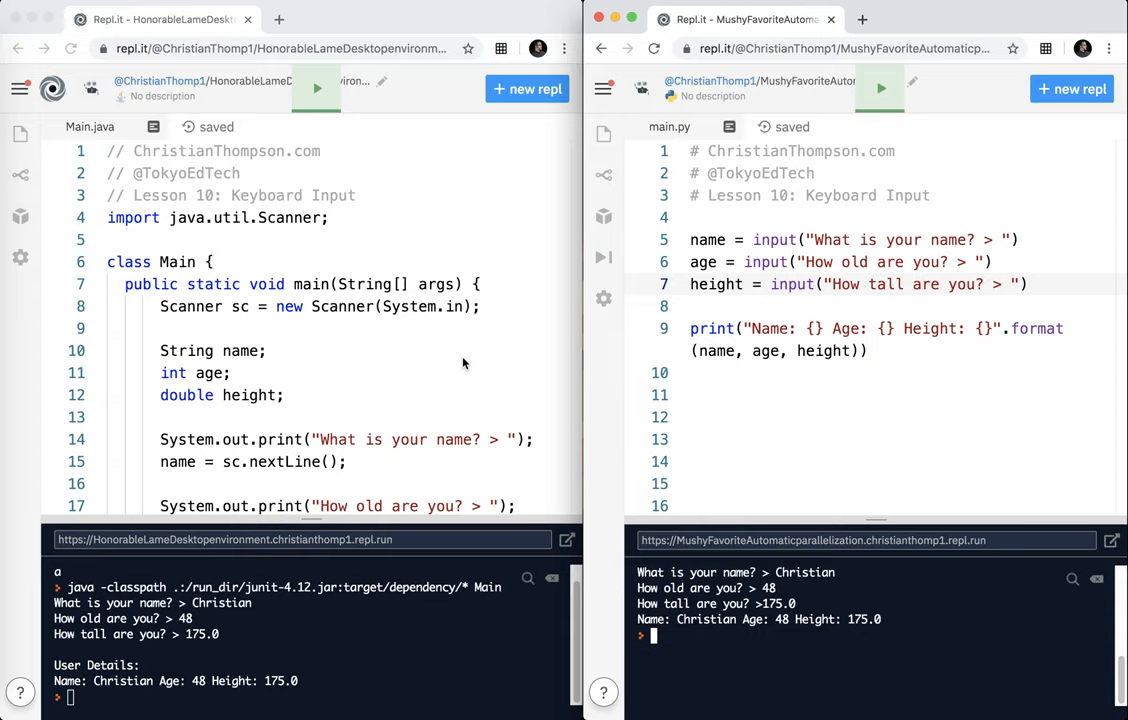
scroll(down, 3)
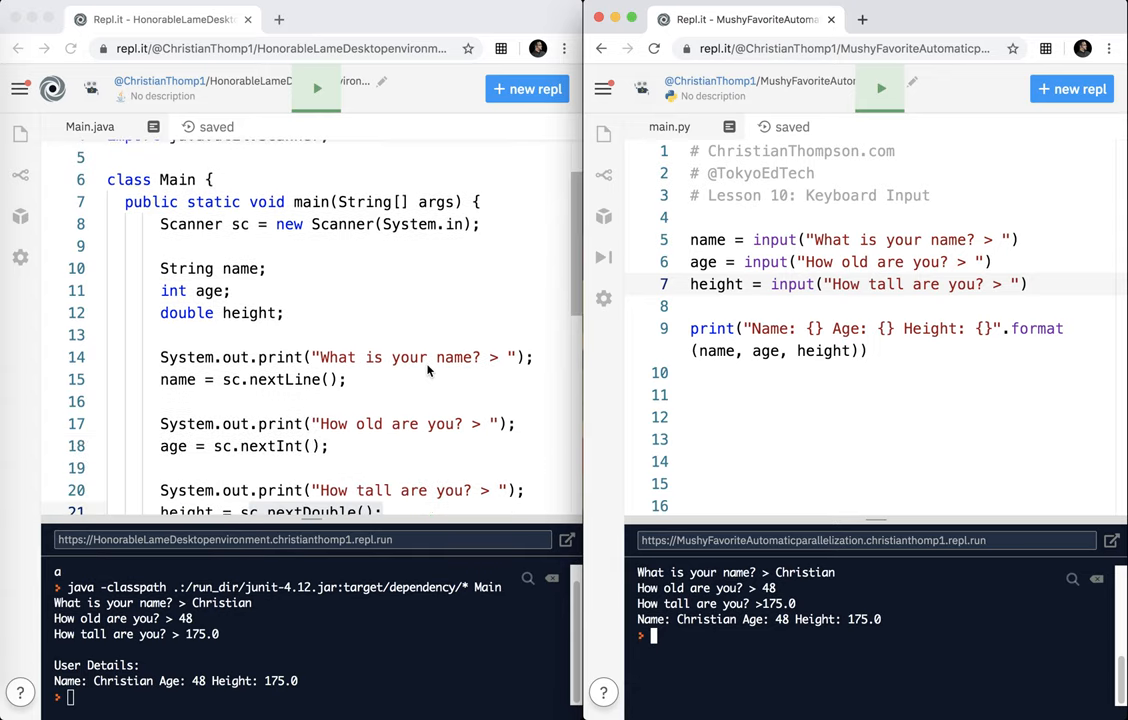
scroll(down, 3)
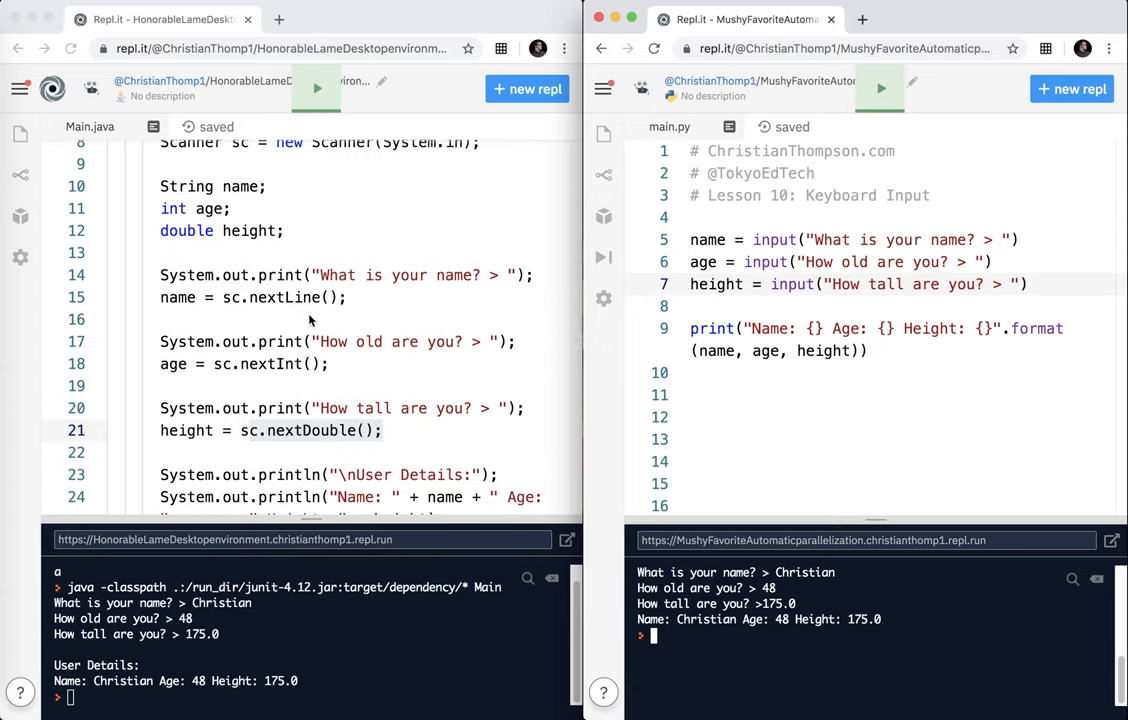
mouse_move(175, 305)
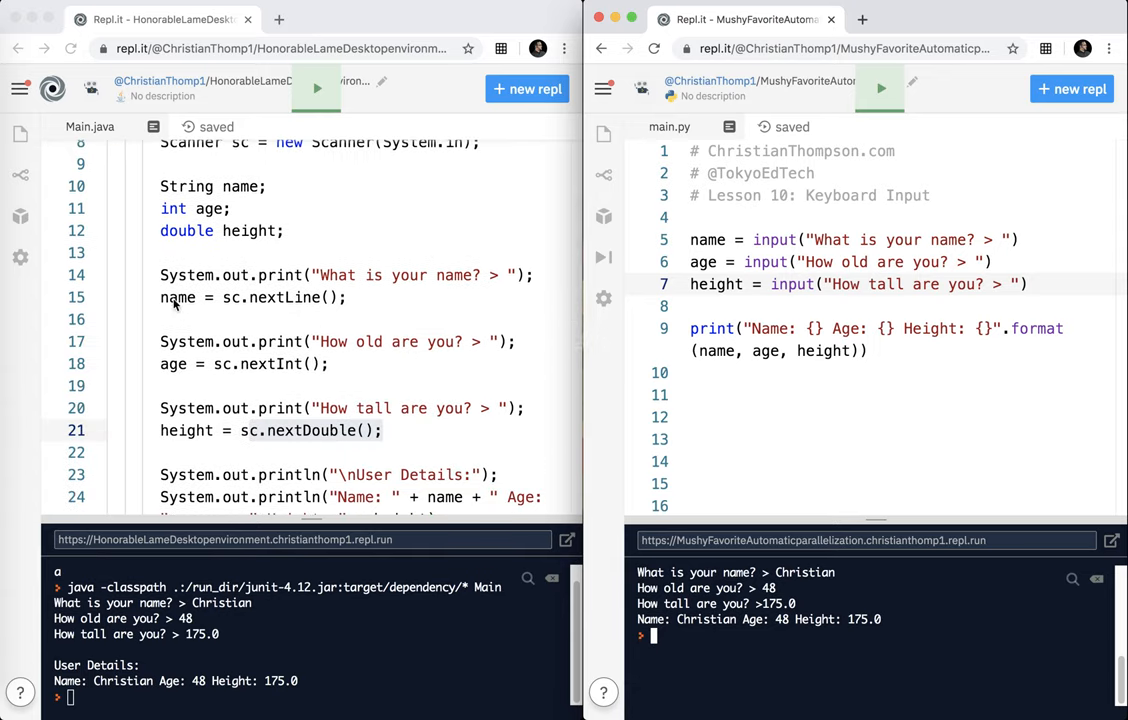
double_click(178, 297)
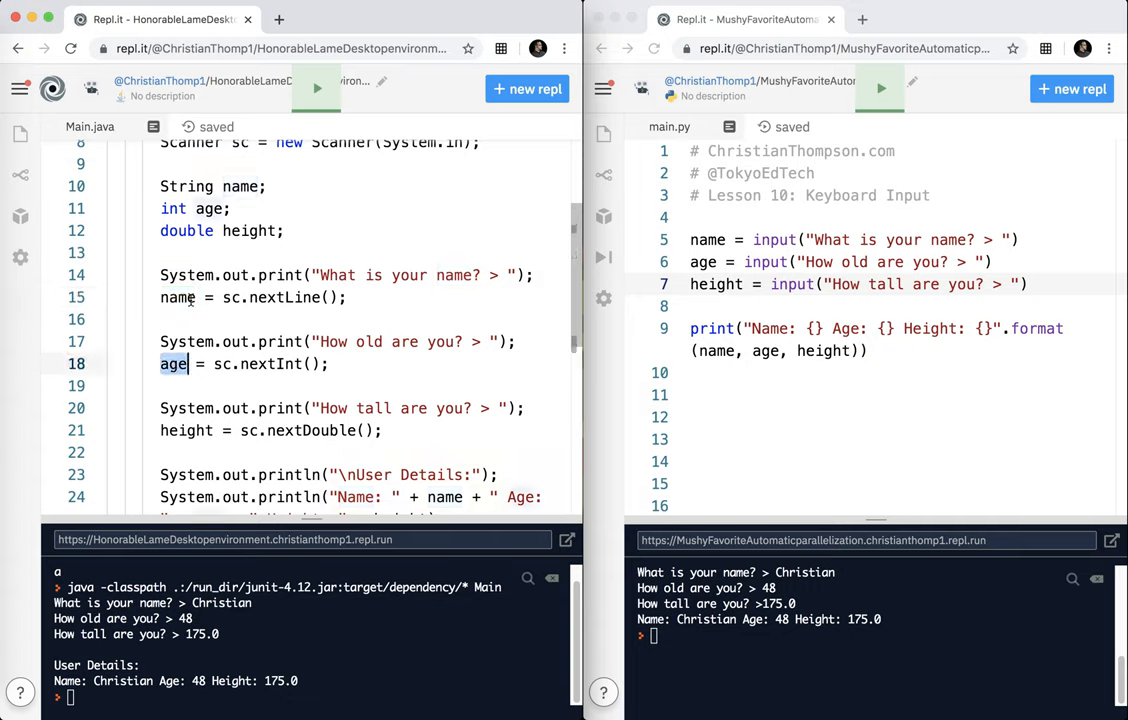
double_click(186, 430)
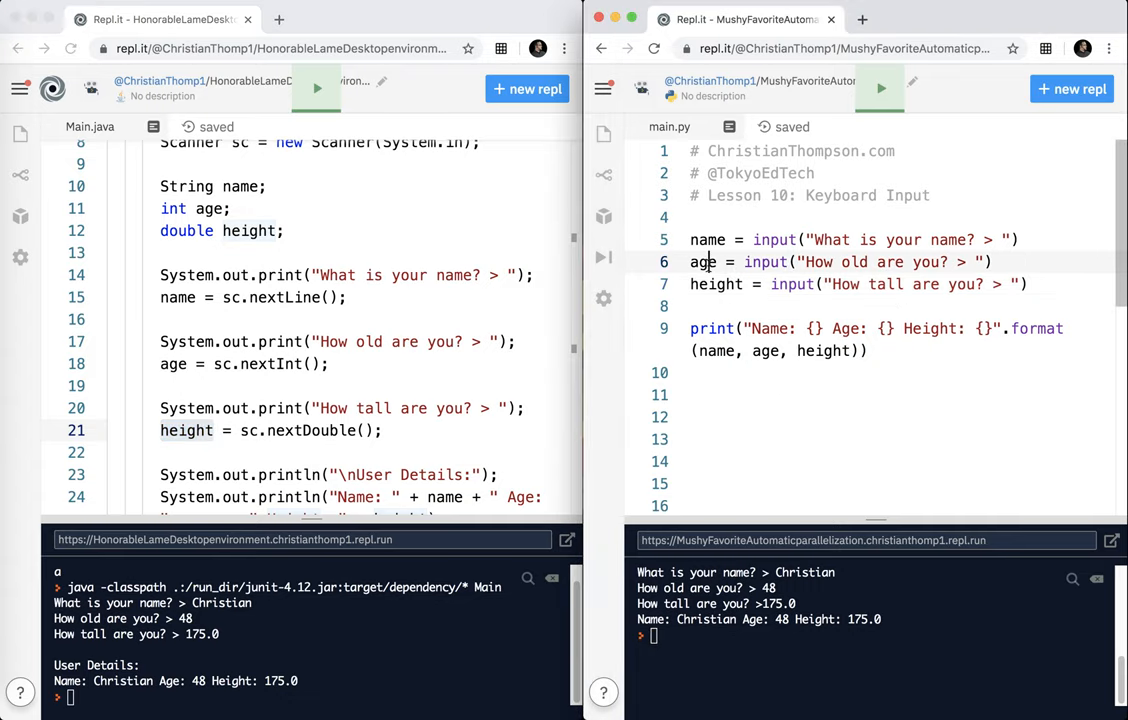
double_click(702, 261)
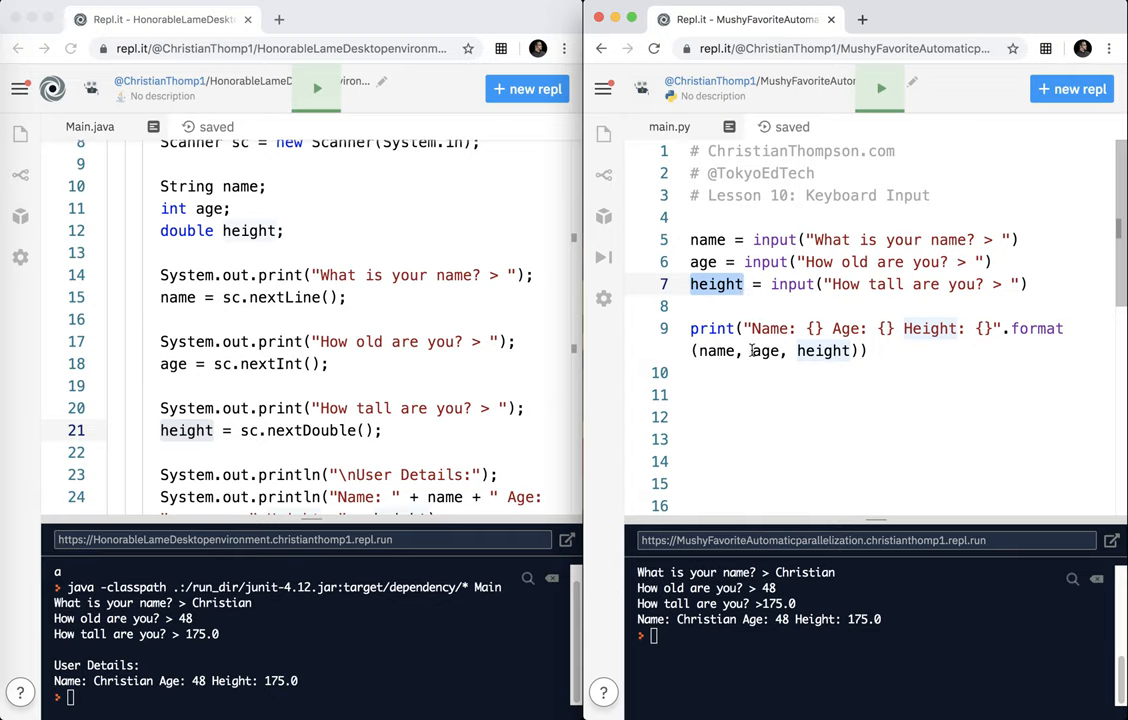
mouse_move(755, 352)
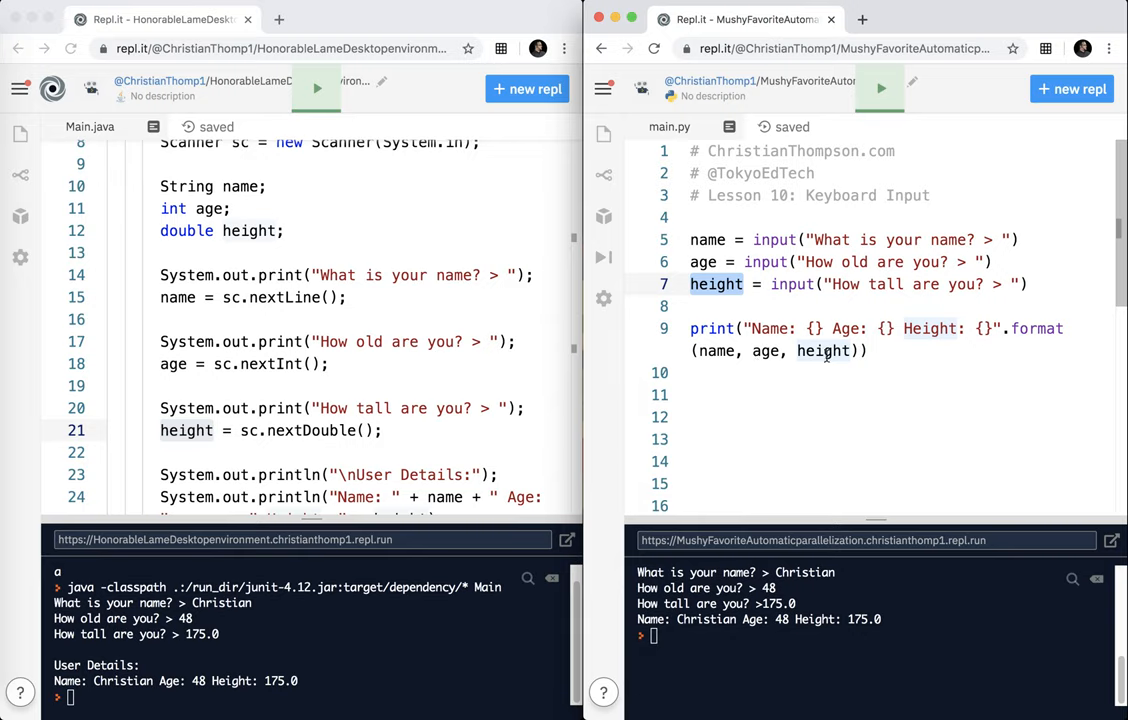
mouse_move(843, 357)
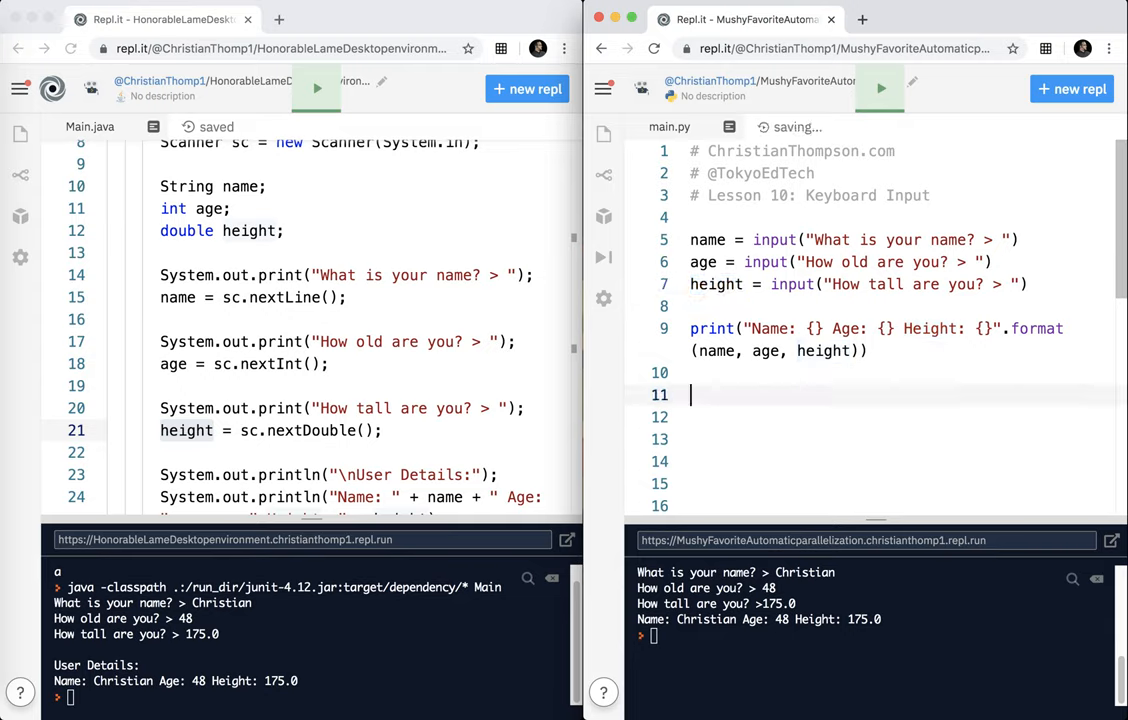
Add print(name + name), print(age + age), print(height + height) and begin an if check
text(print)
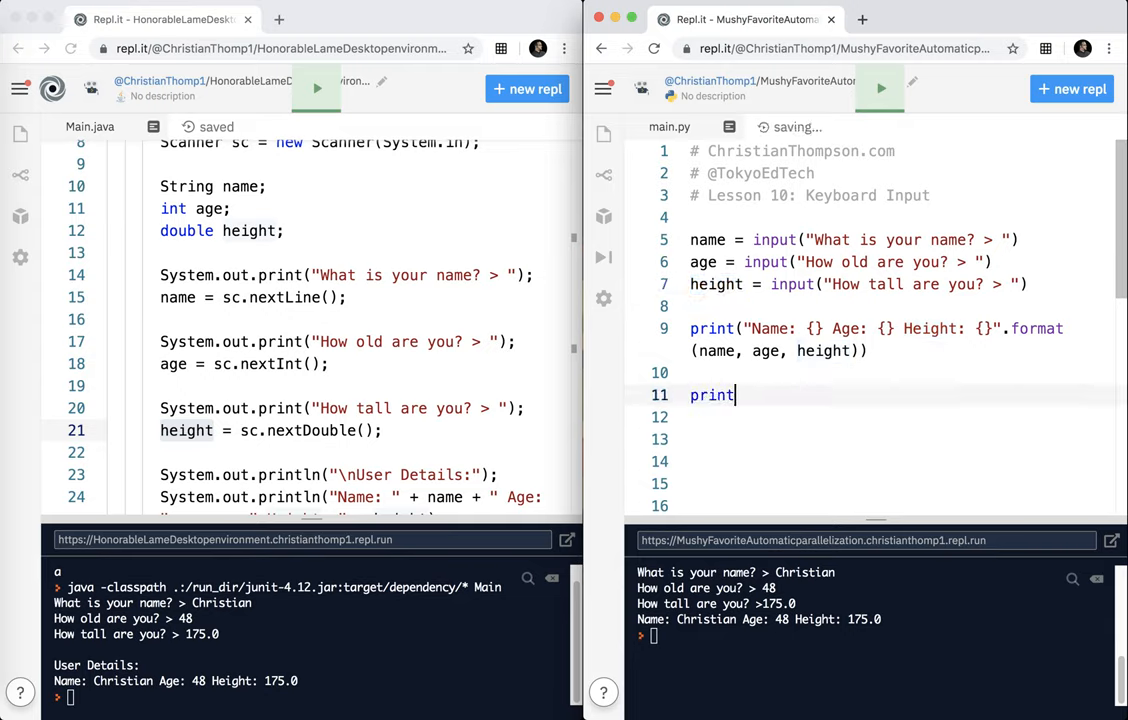
text((na)
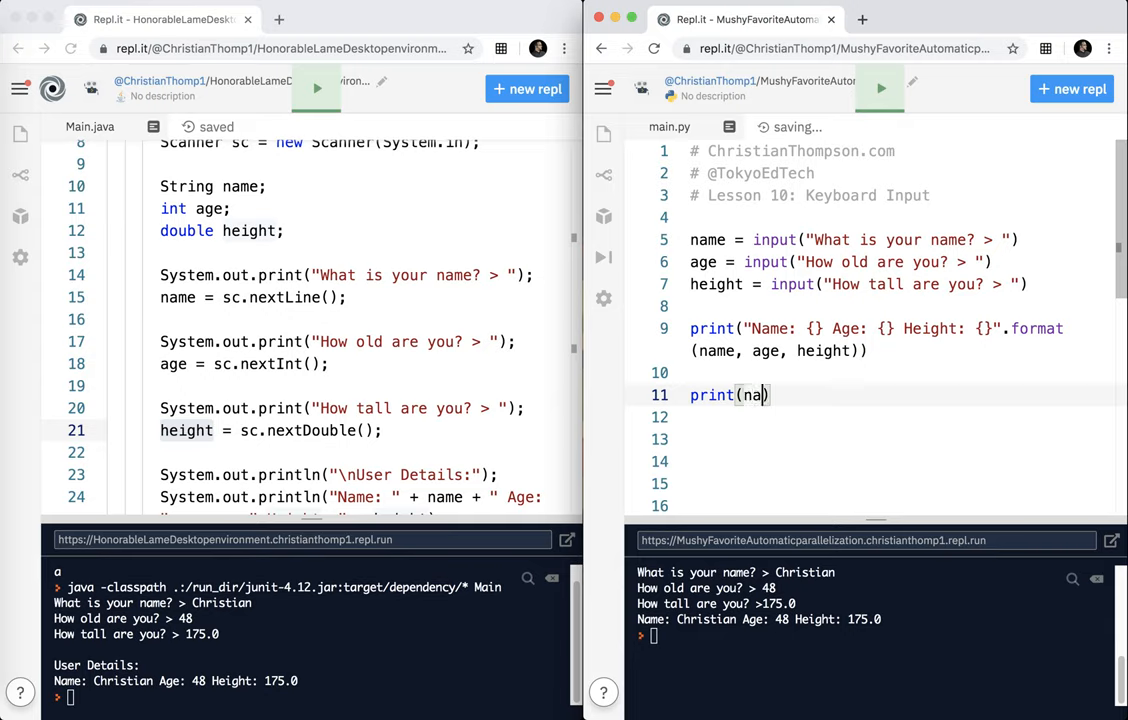
text(me + name)
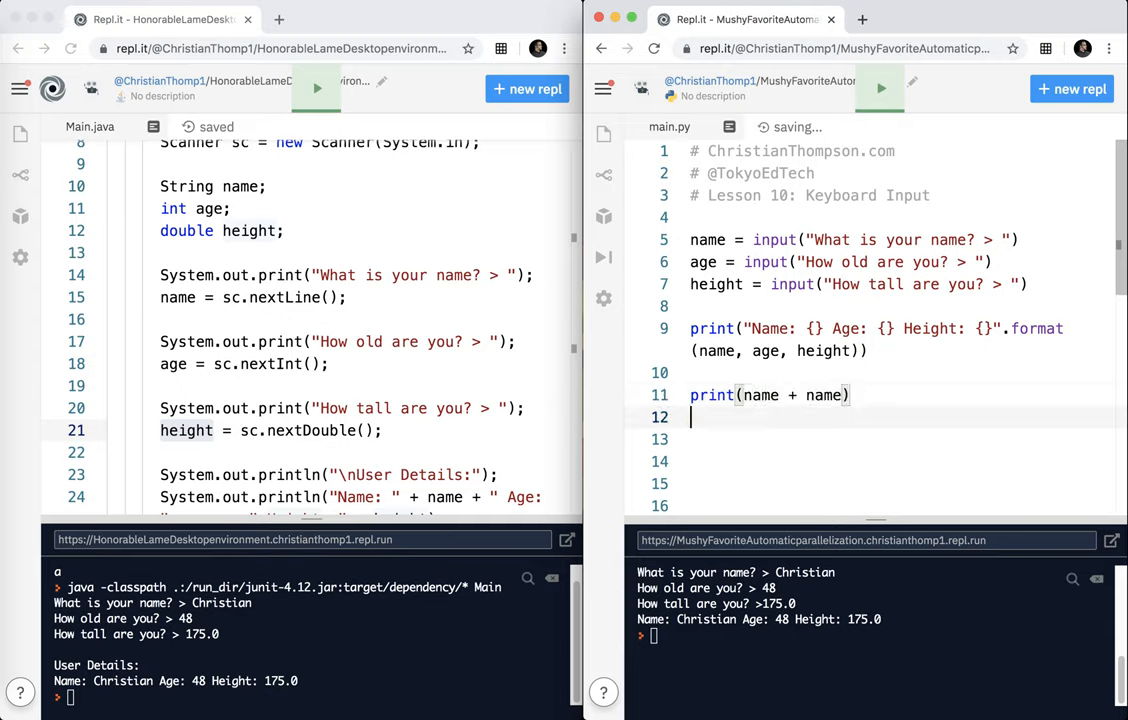
text(print(age))
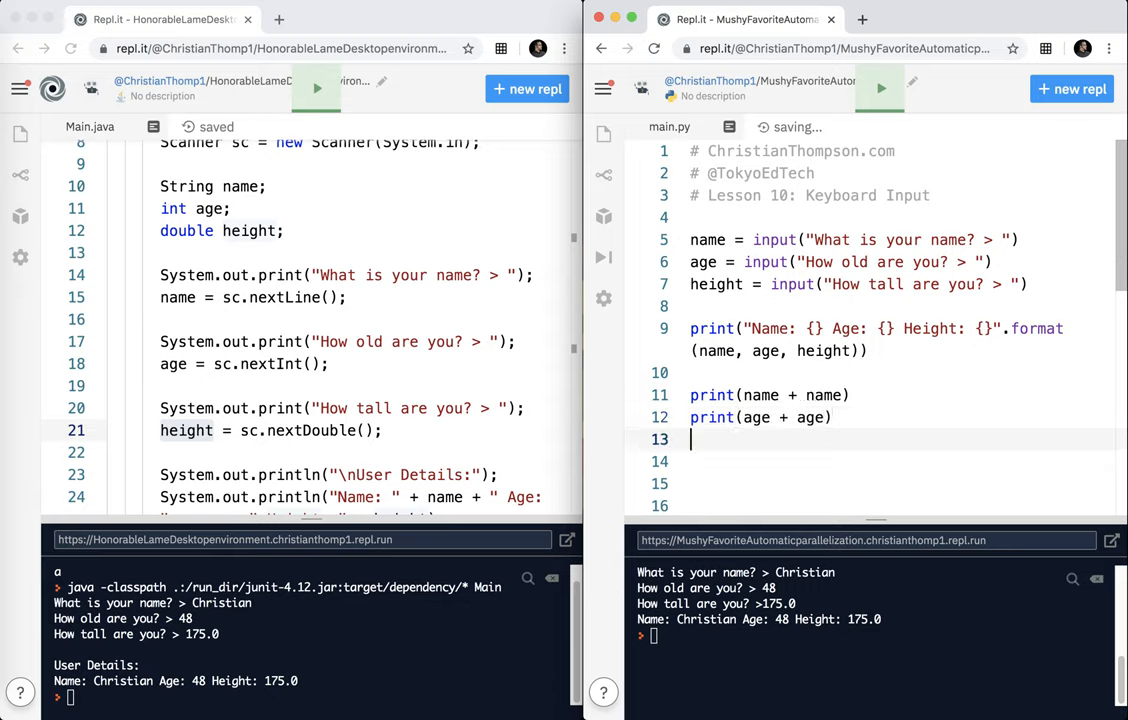
text(print(height))
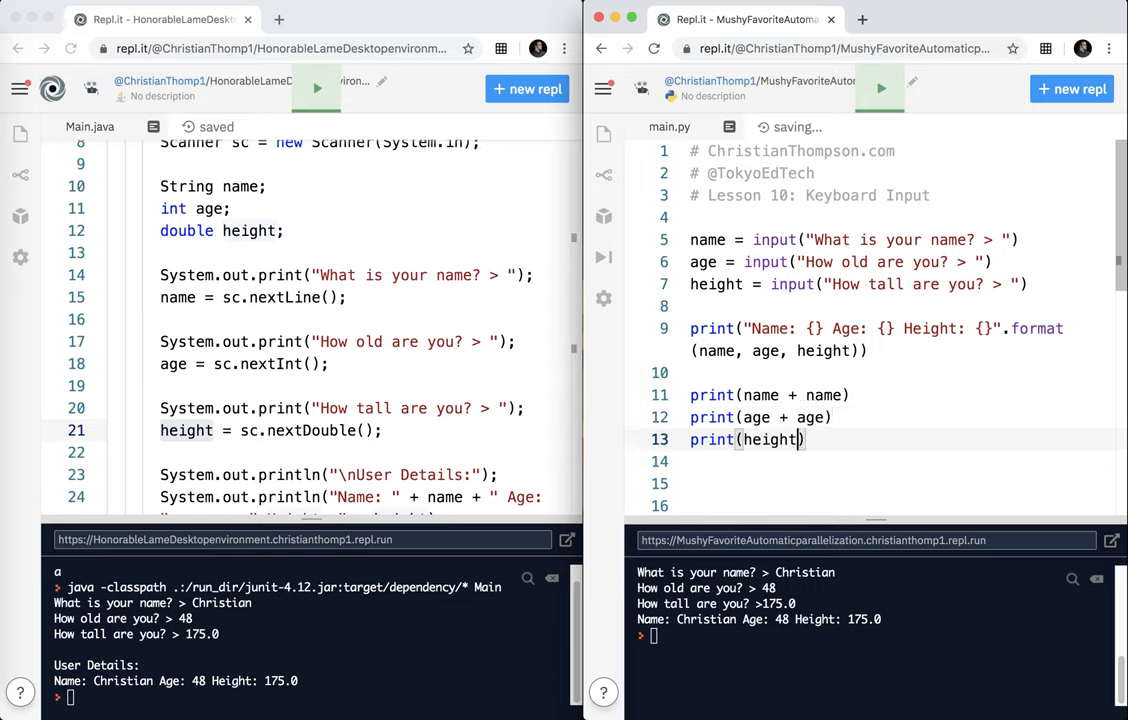
text(+ height)
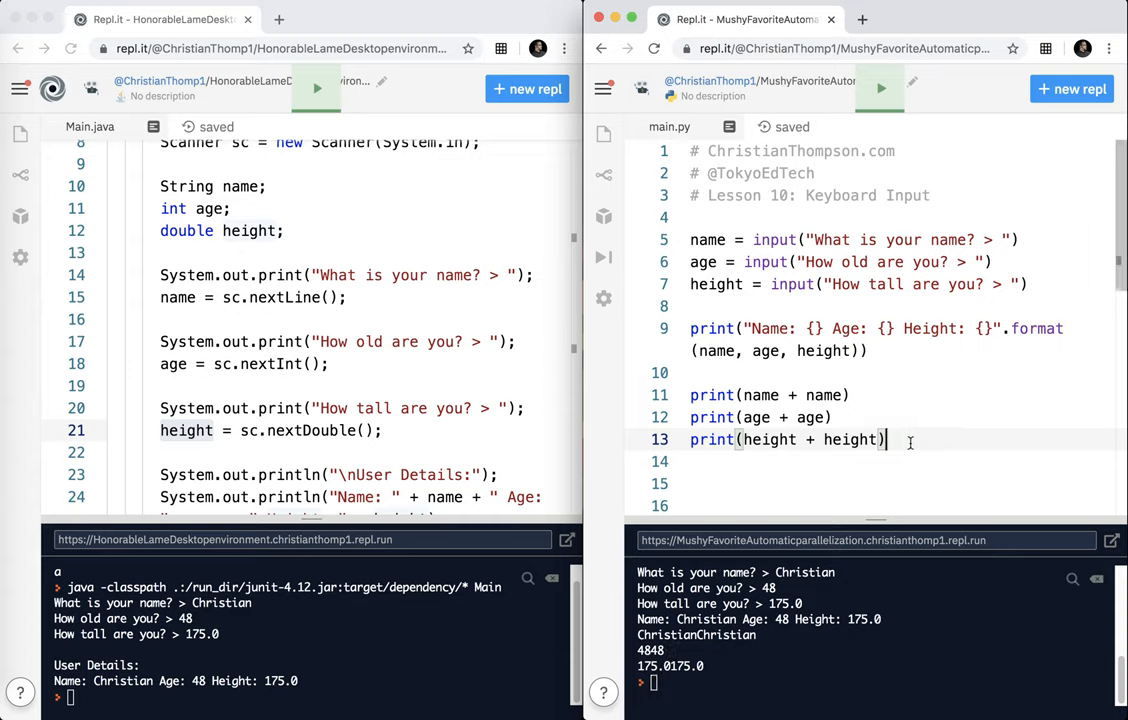
text(if age ==)
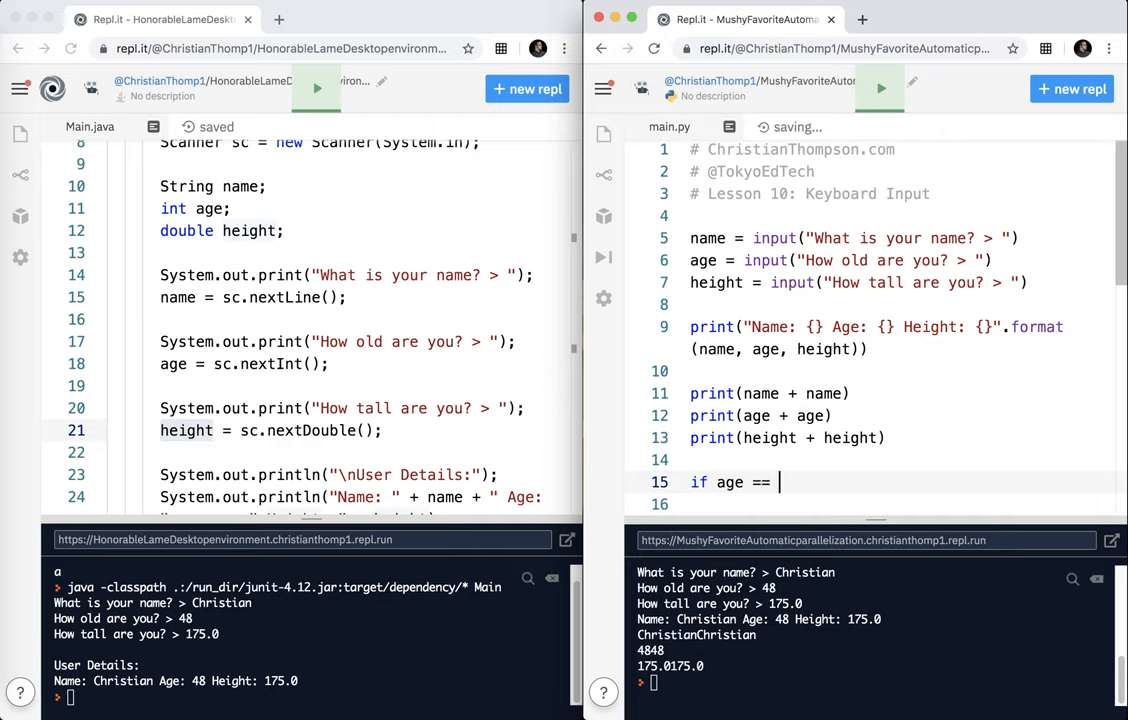
Try comparing age to 25, then to the string "25"
text(25)
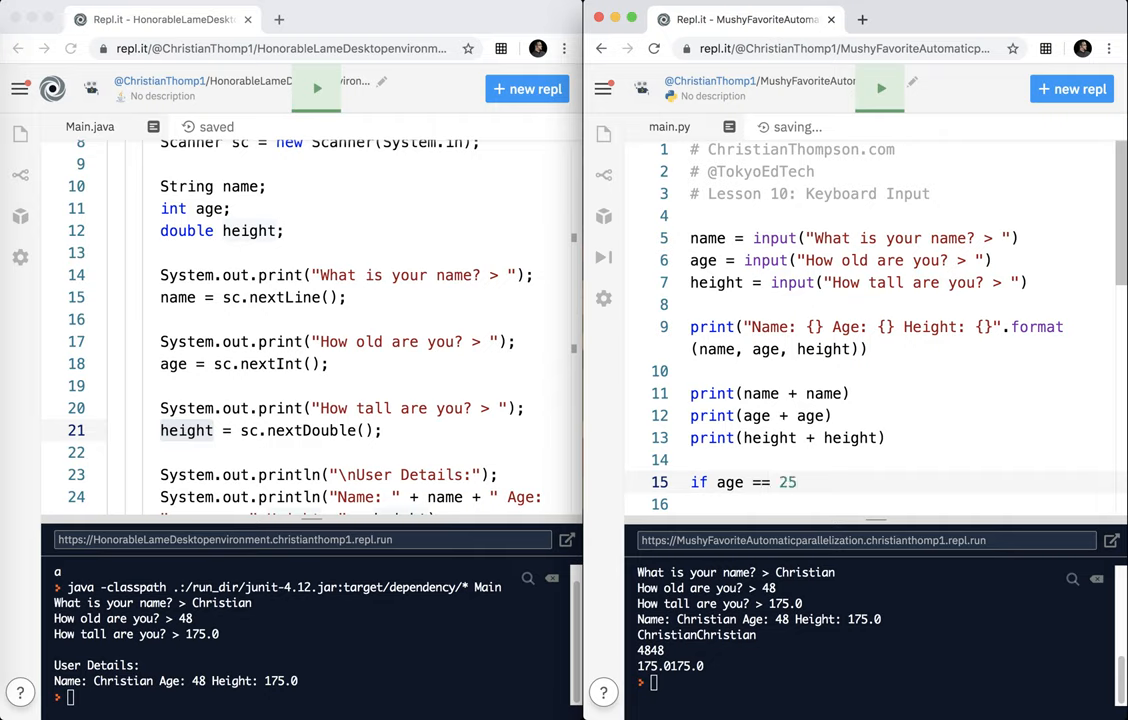
key(Backspace)
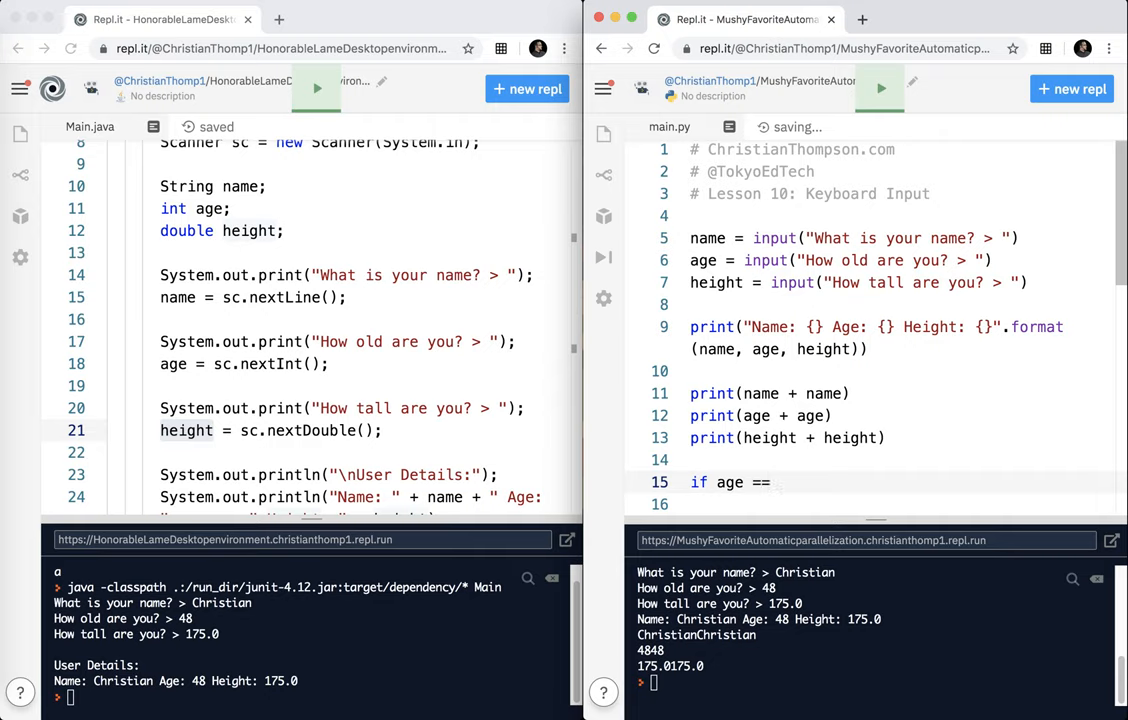
text("25")
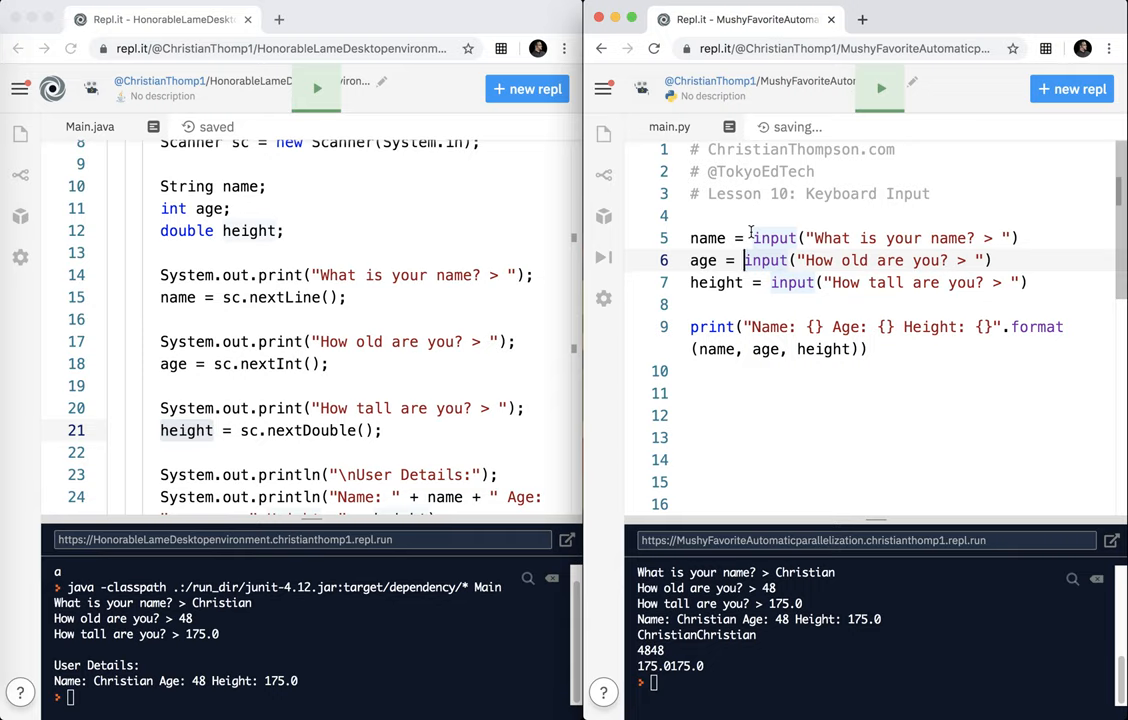
Wrap the age input() in int() and the height input() in float()
text(int()
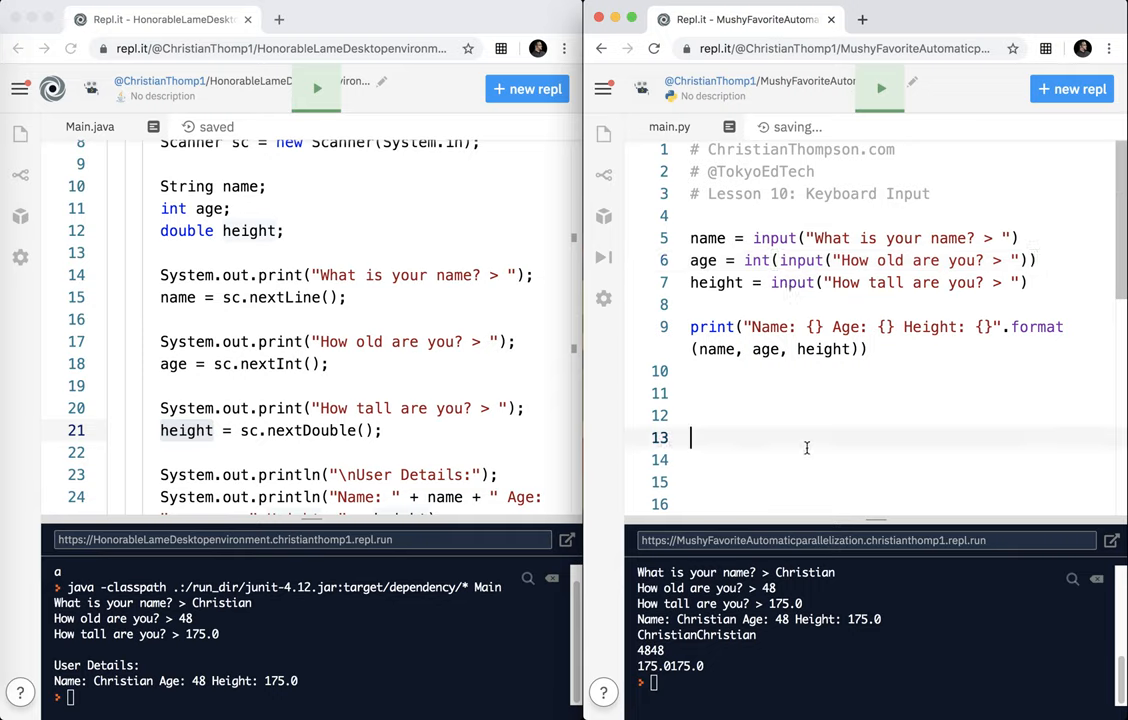
text((int))
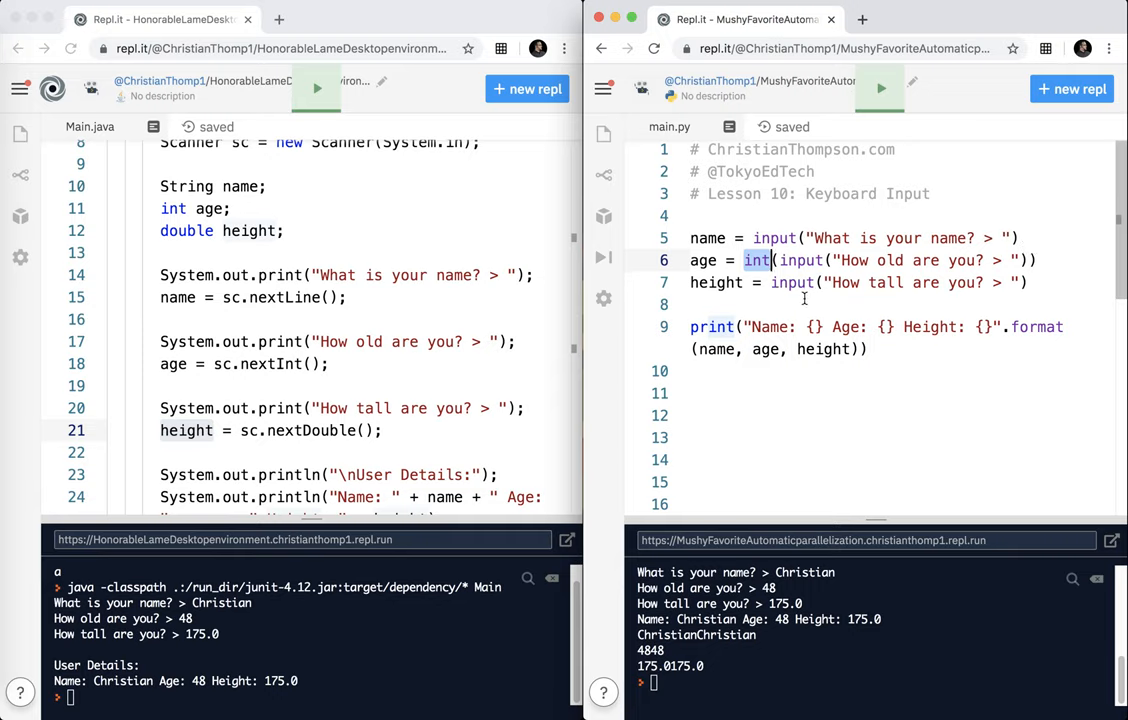
text(float()
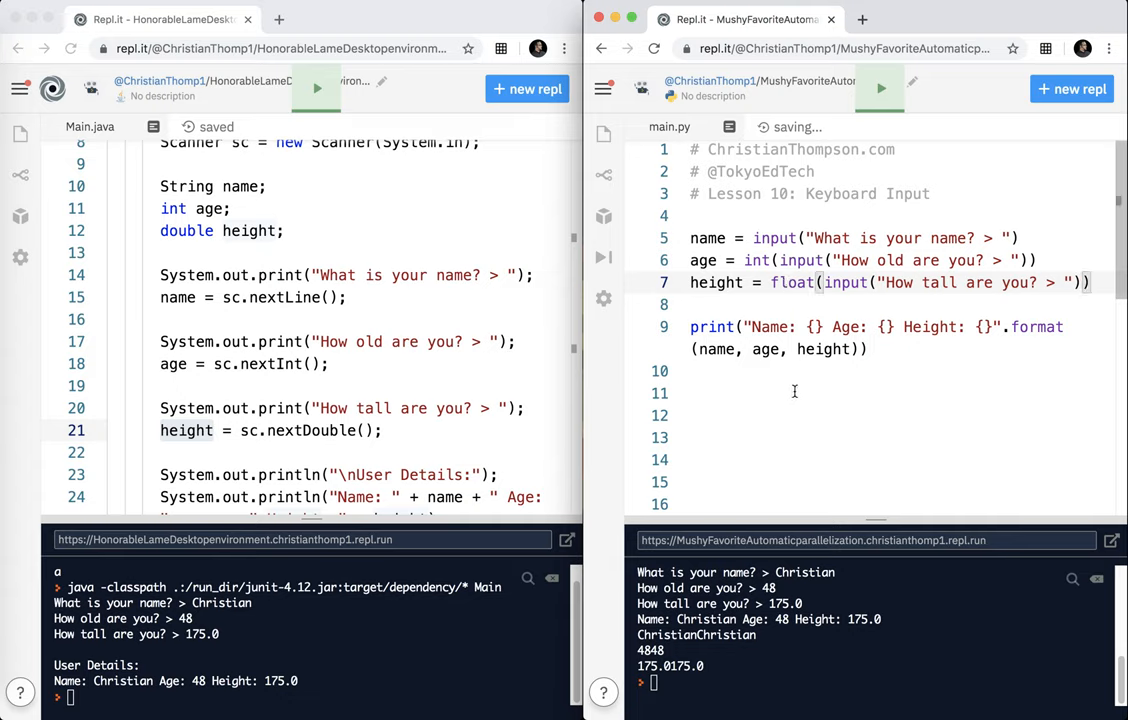
Add print(name * 2), print(age * 2) and print(height * 2) to main.py
text(print())
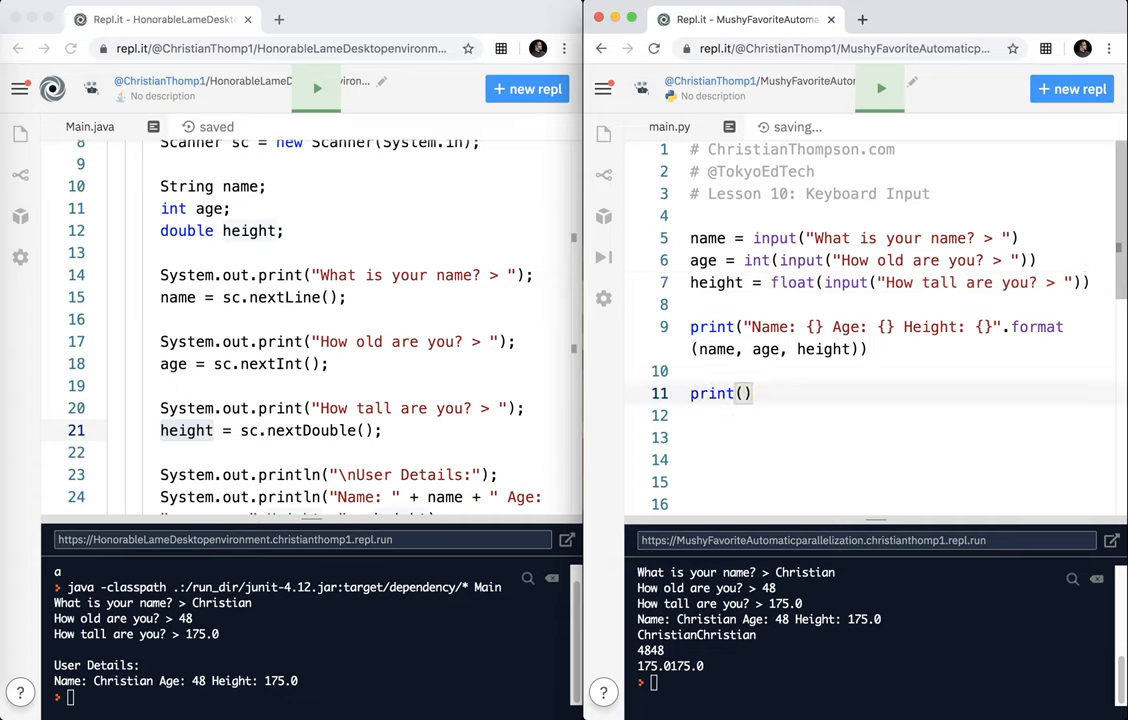
text(name *)
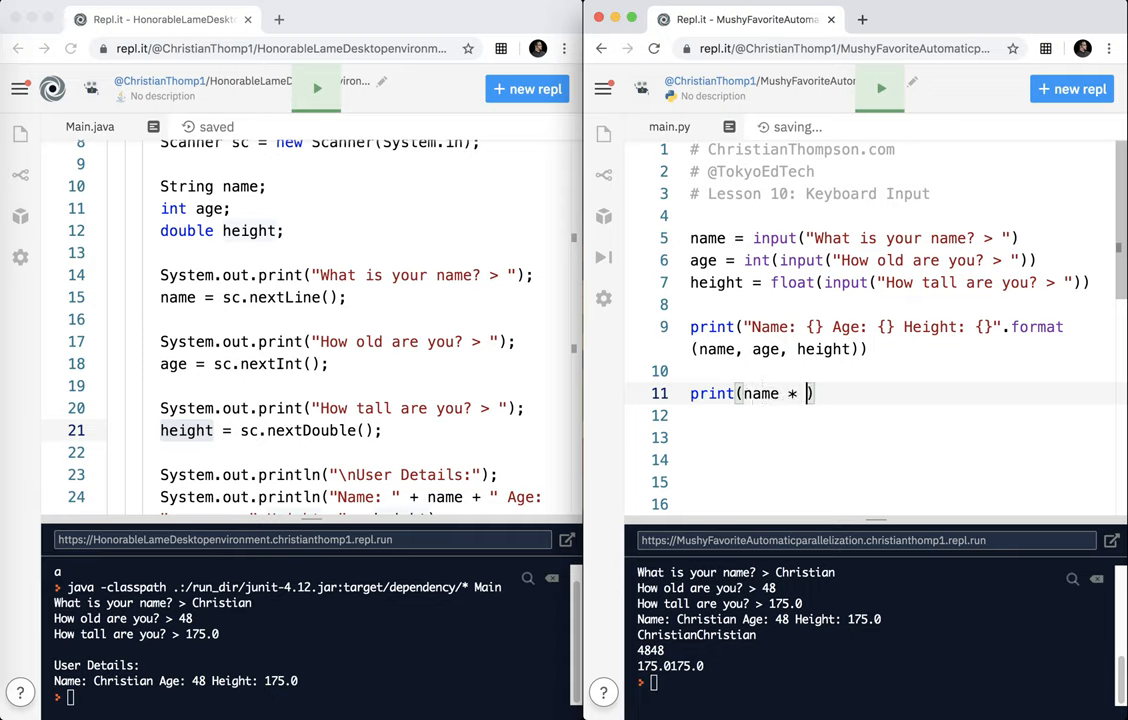
text(2))
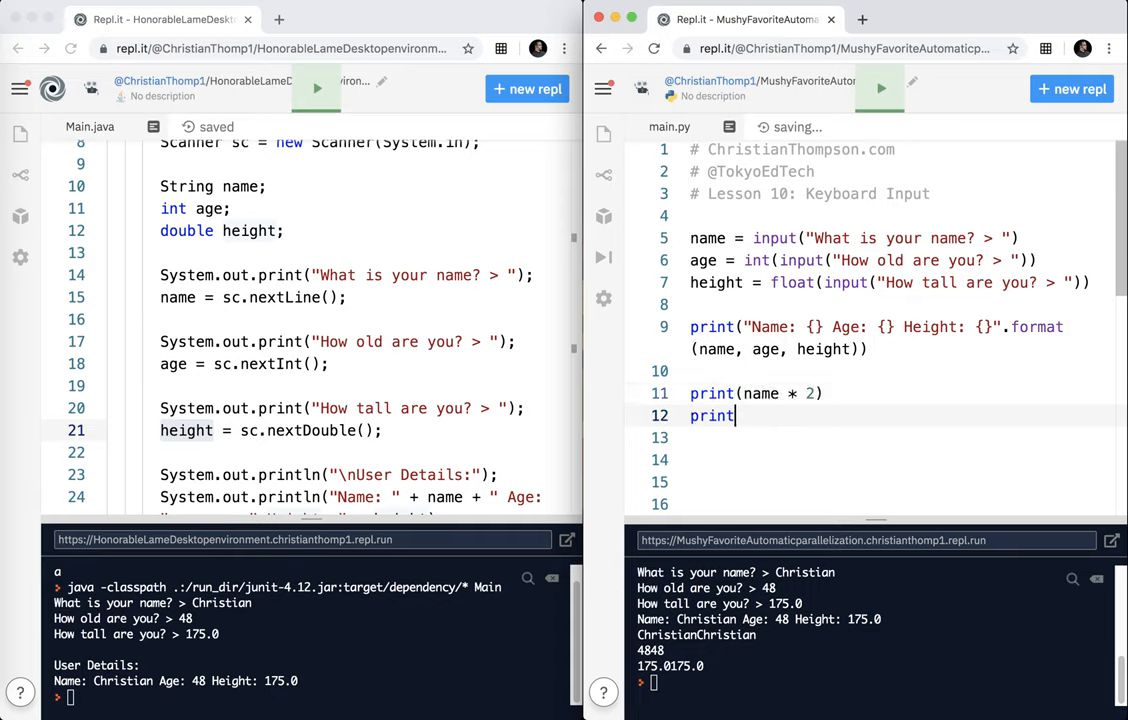
text((age * 2))
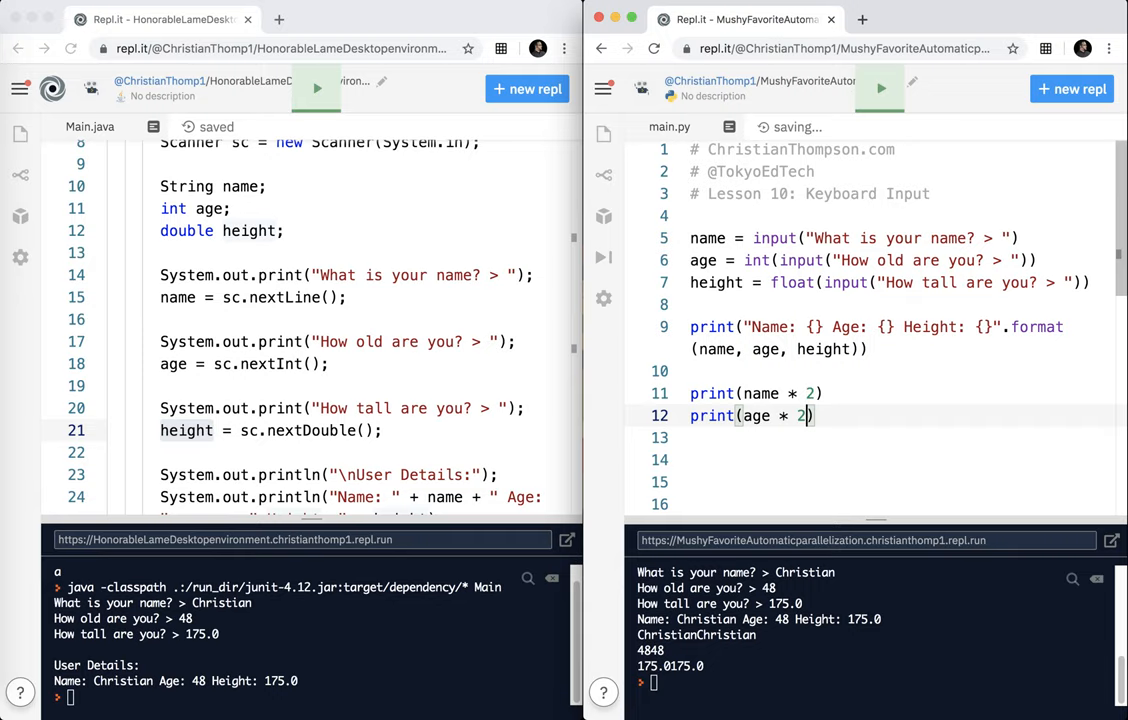
text(print()
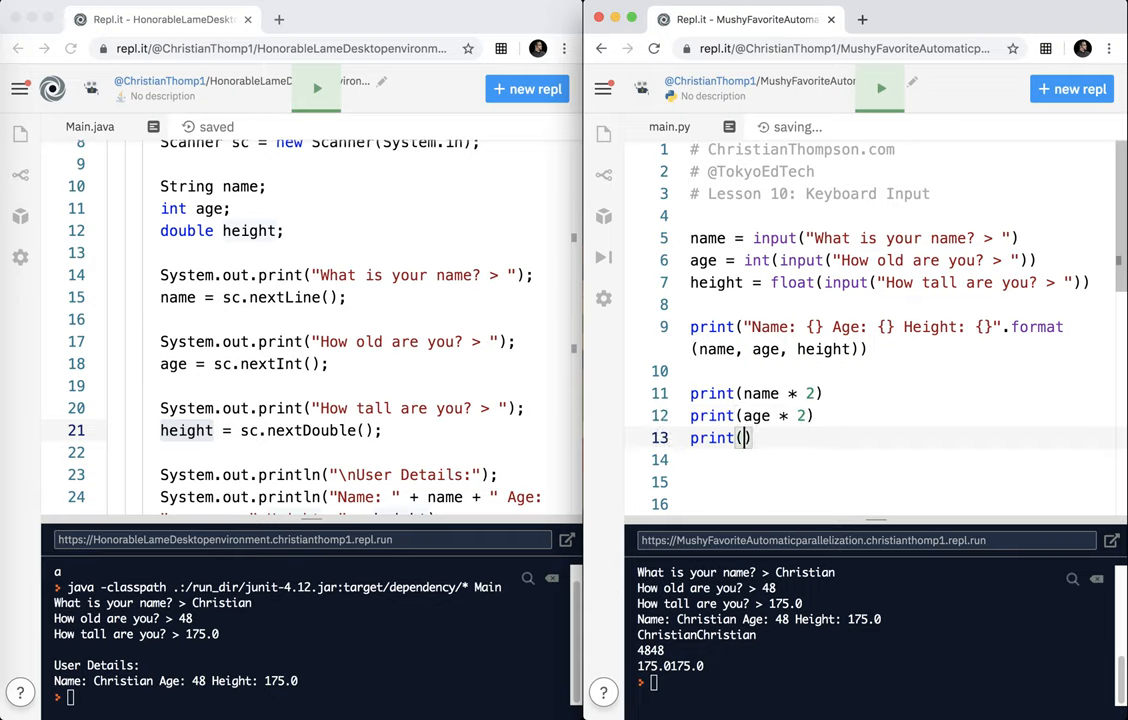
text(height * 2)
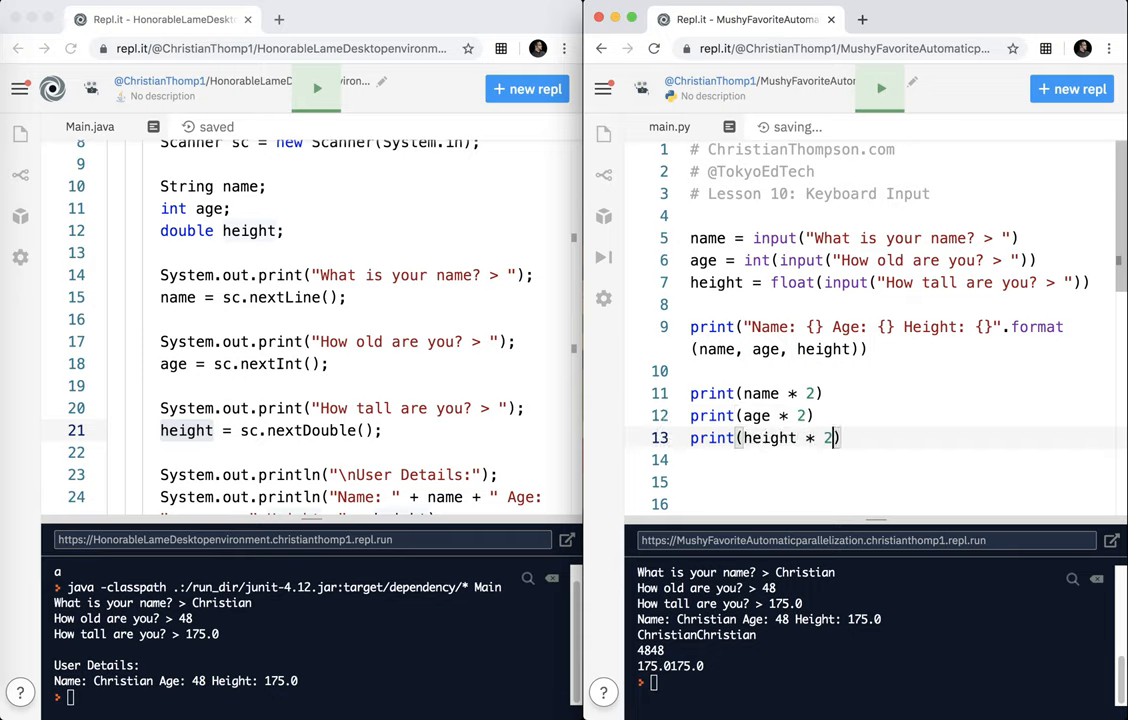
Rerun the Python script and answer the name, age and height prompts
click(880, 88)
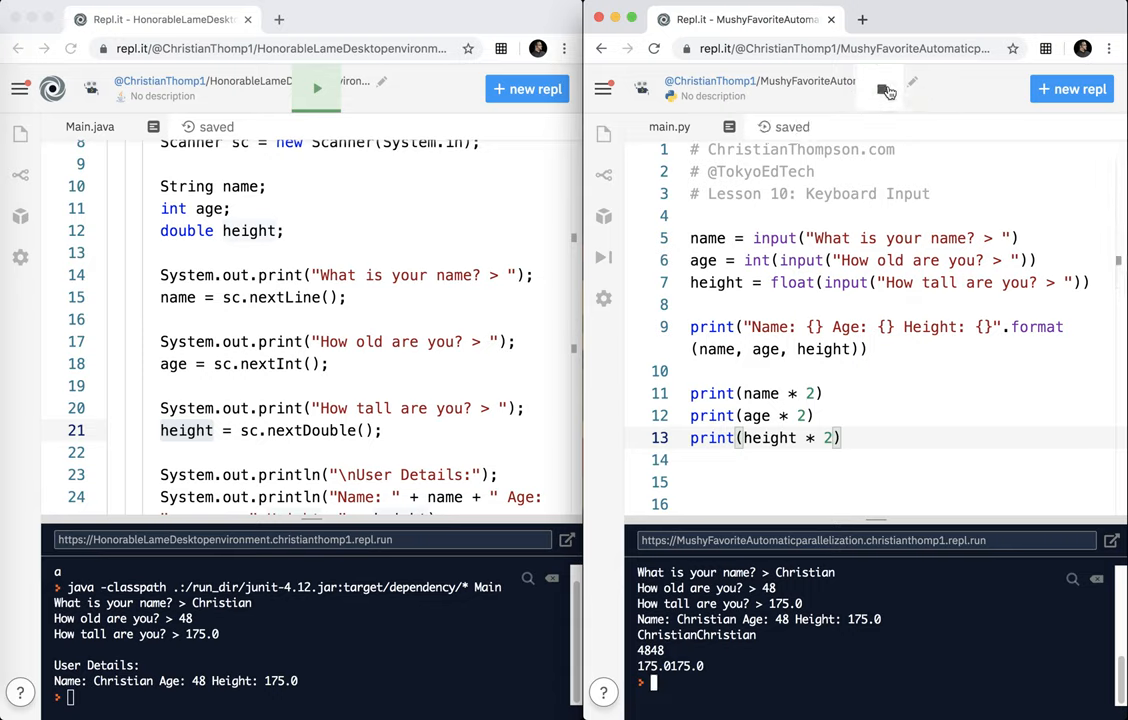
click(603, 257)
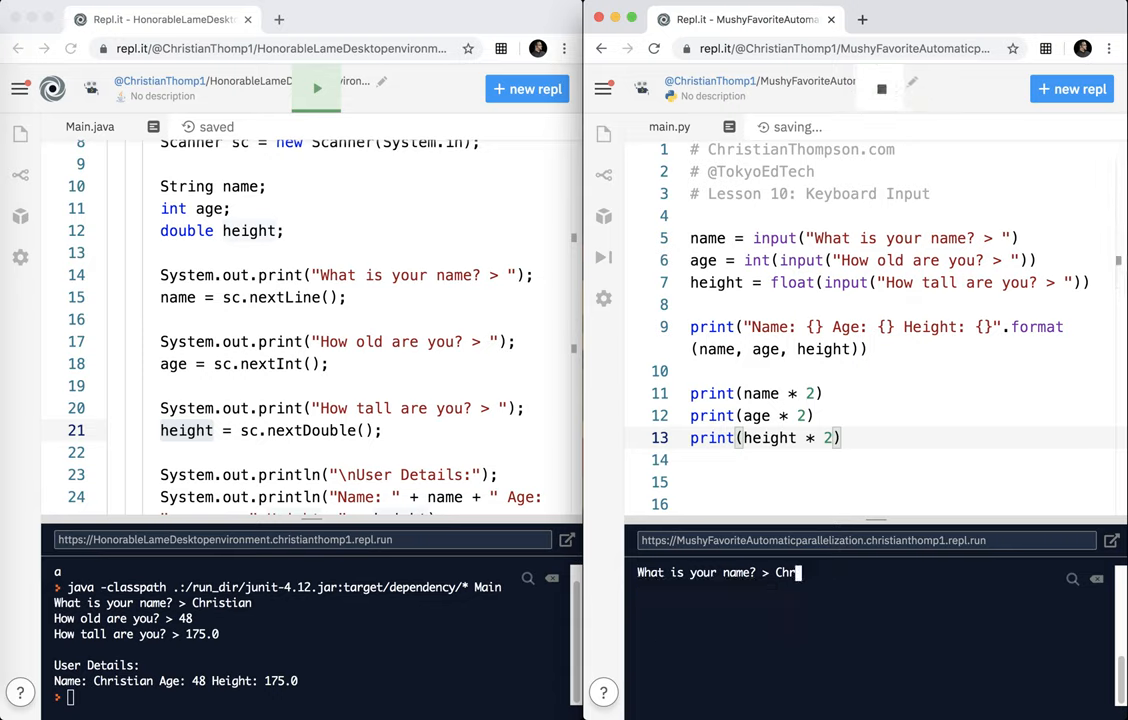
key(Return)
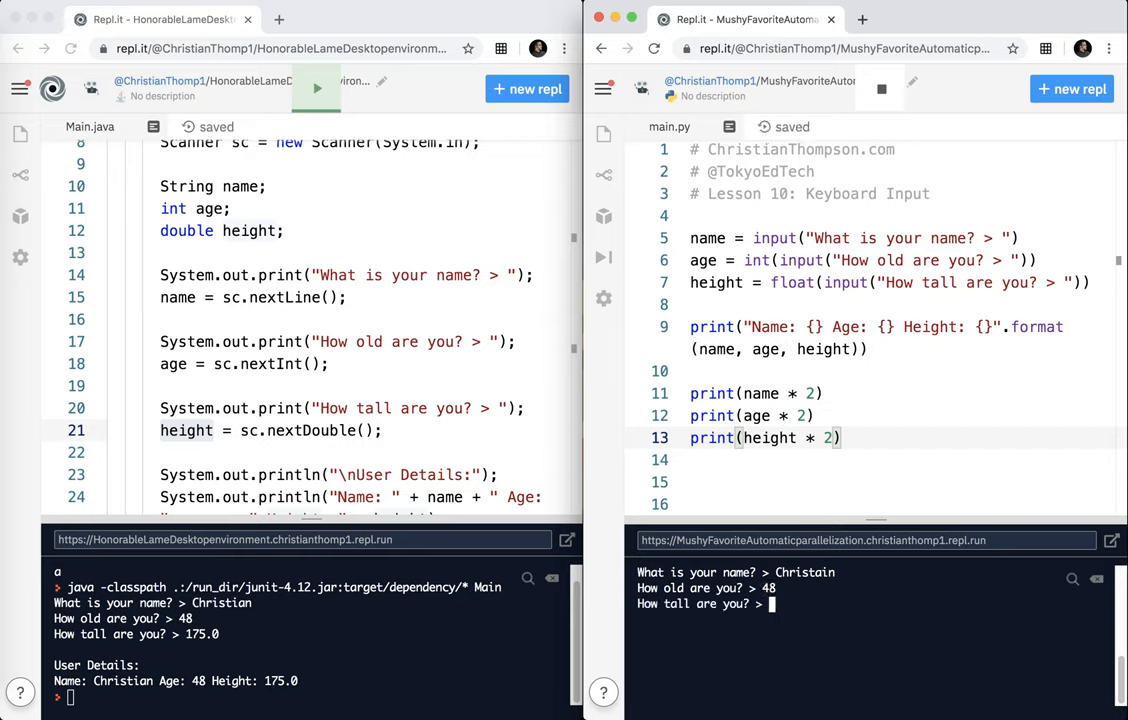
text(175.0)
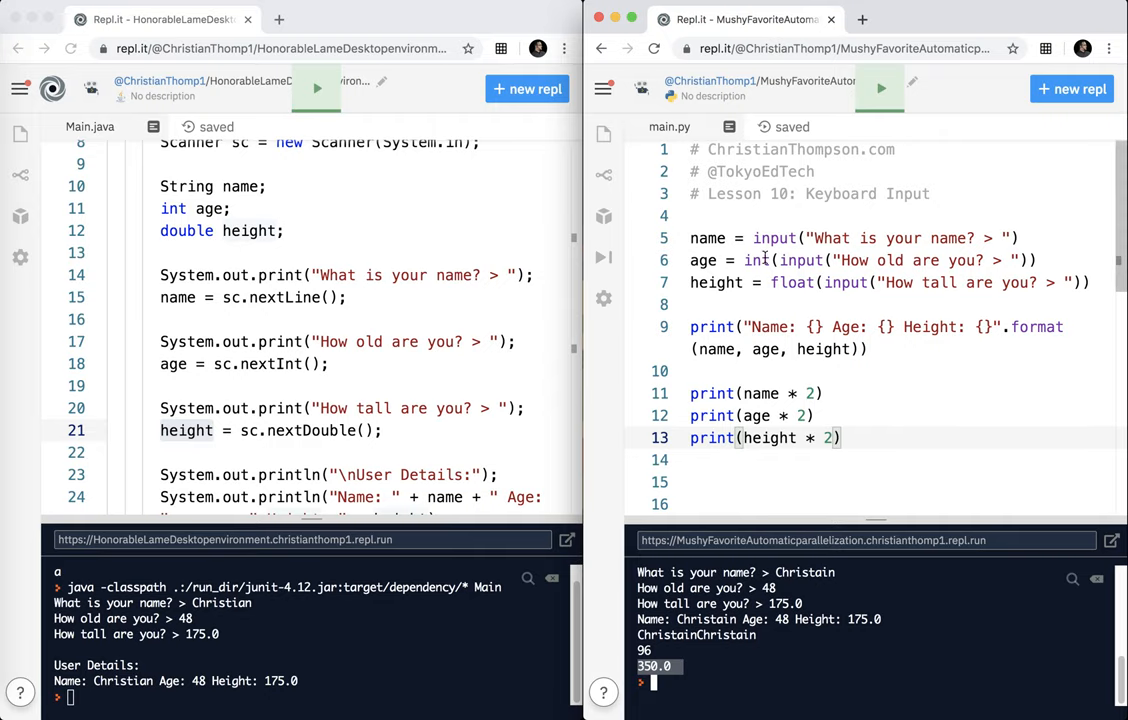
mouse_move(1007, 254)
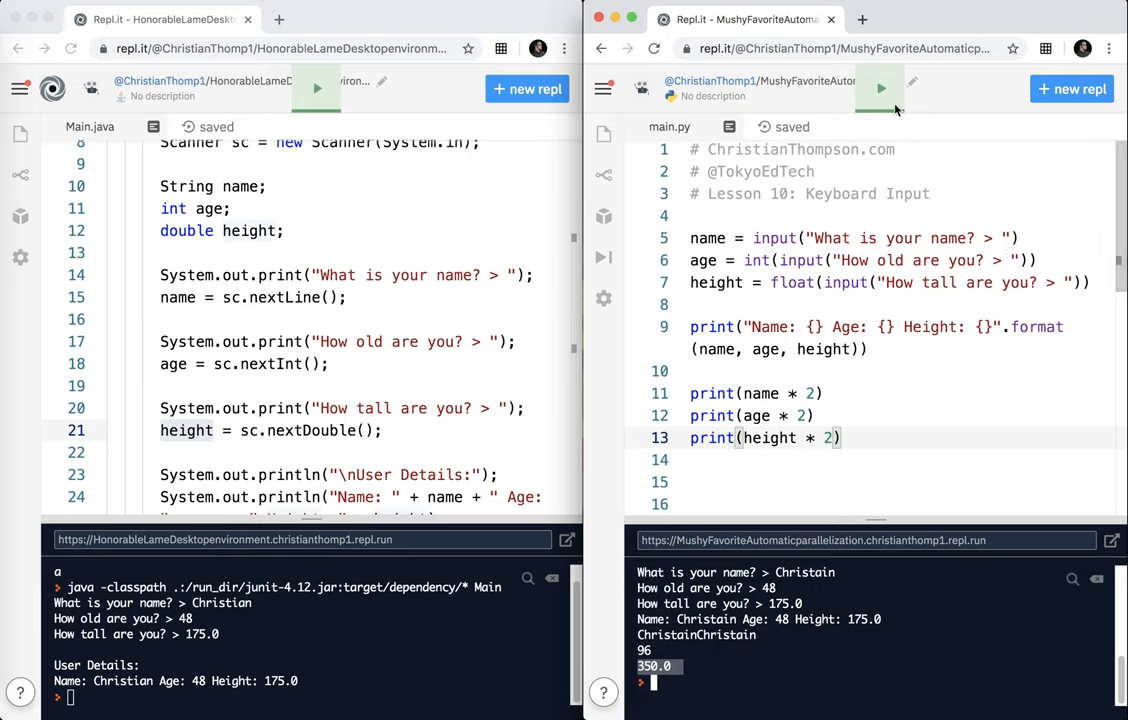
Rerun the script, entering Christian and the non-numeric age alfkjd
click(879, 88)
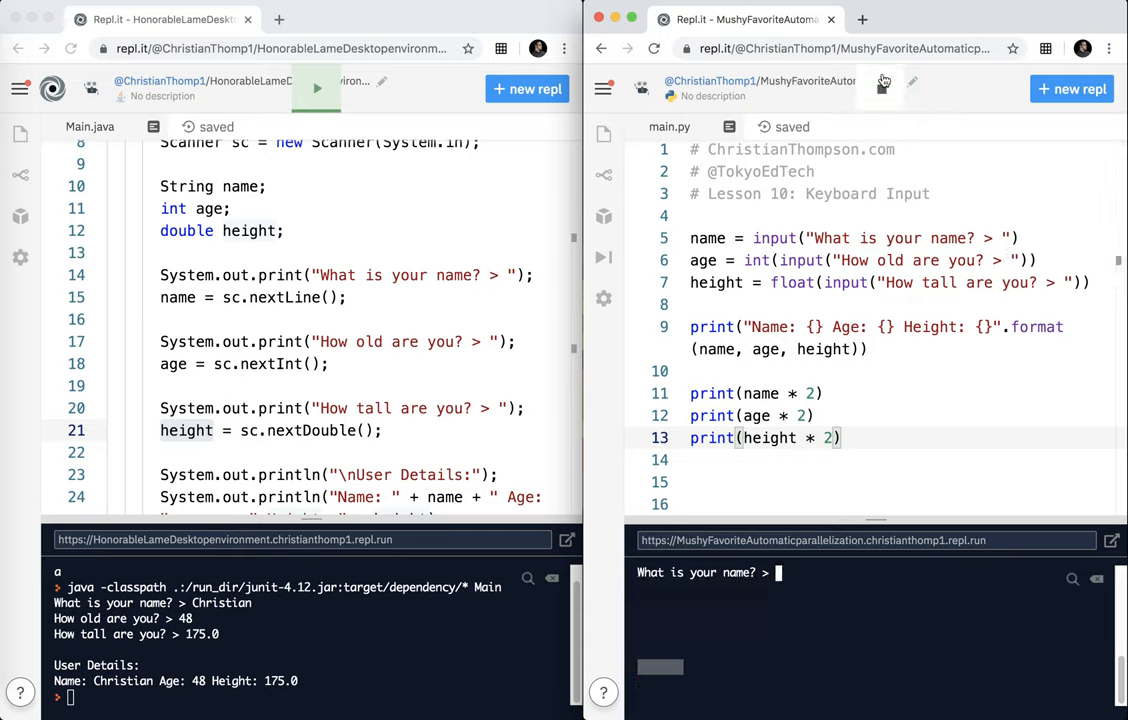
text(Christian)
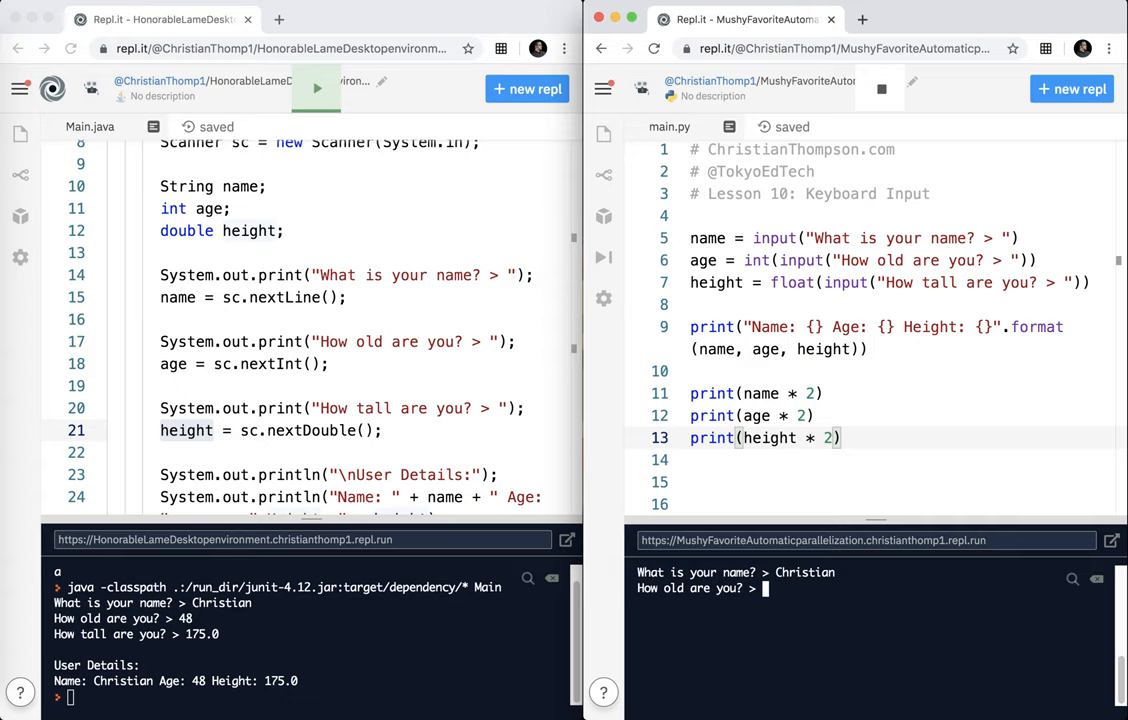
text(alfkjd)
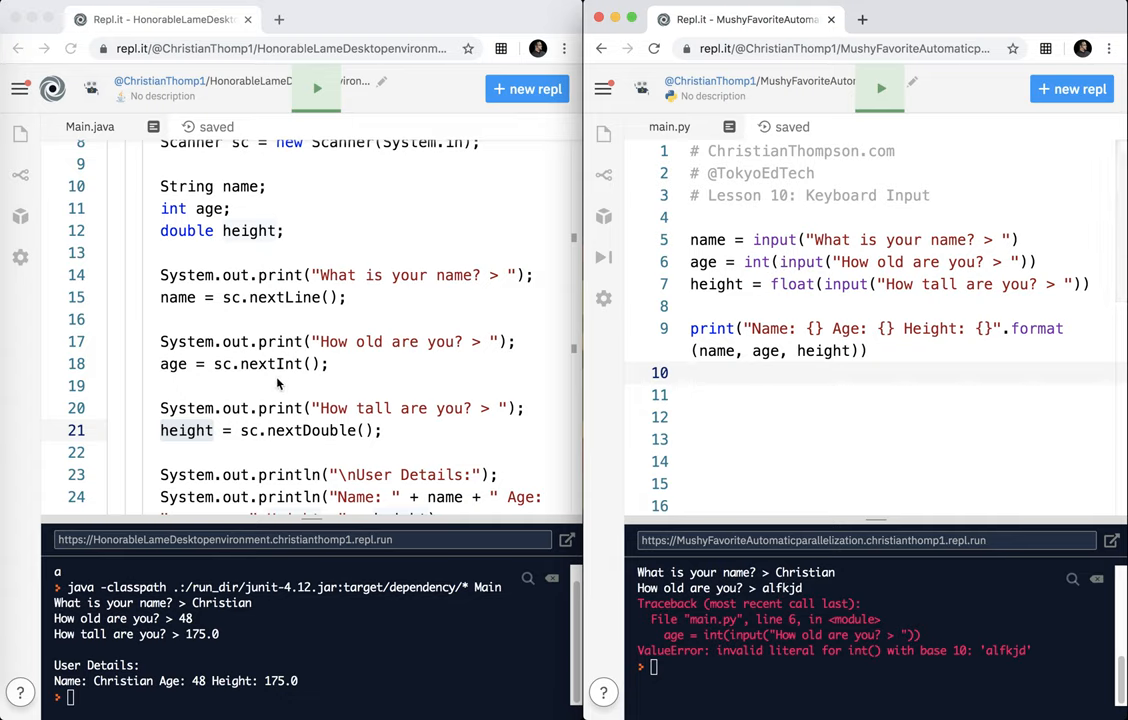
double_click(289, 363)
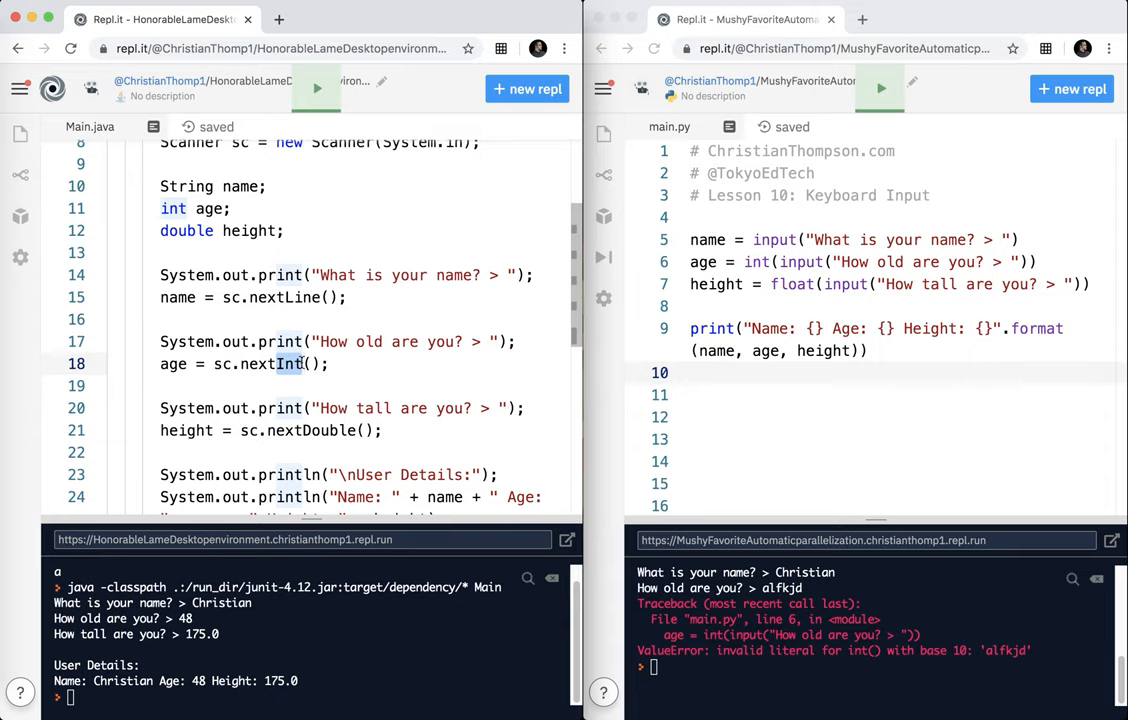
text(nextLine)
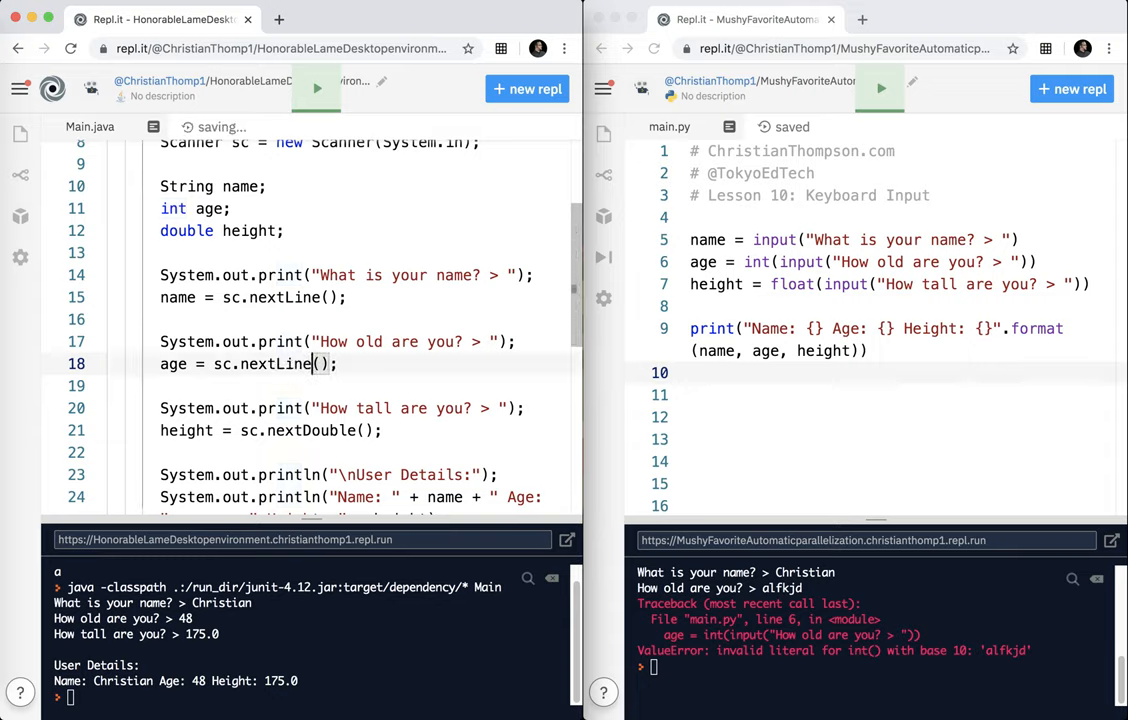
key(BackSpace)
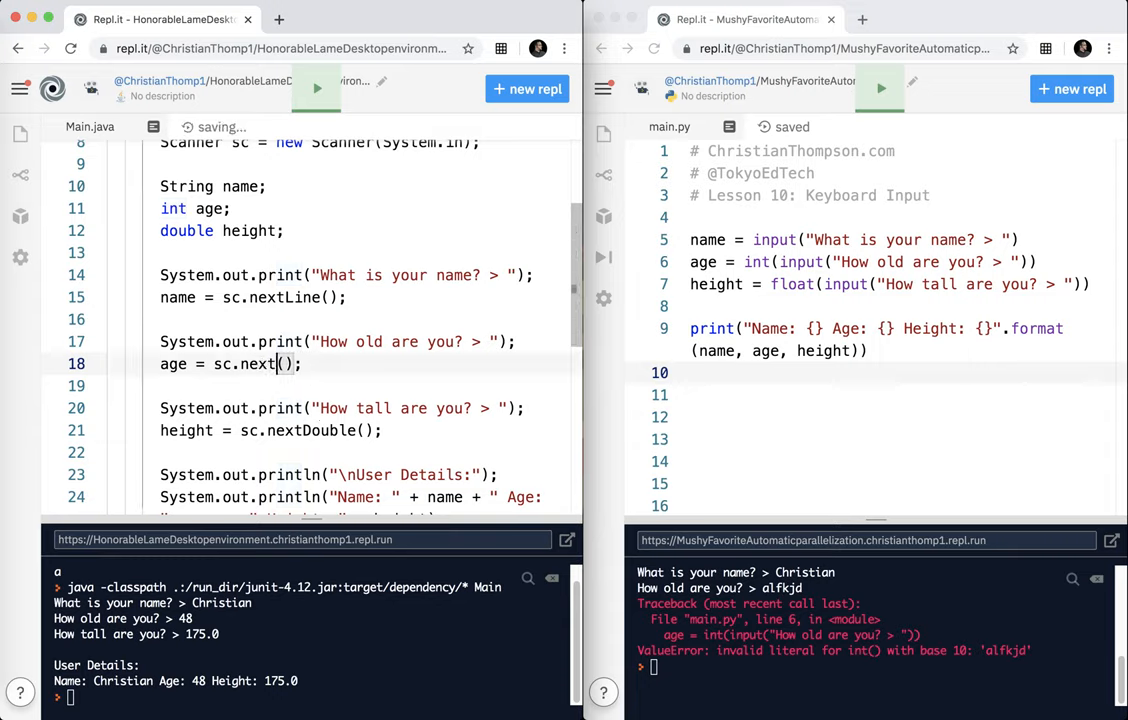
text(Int)
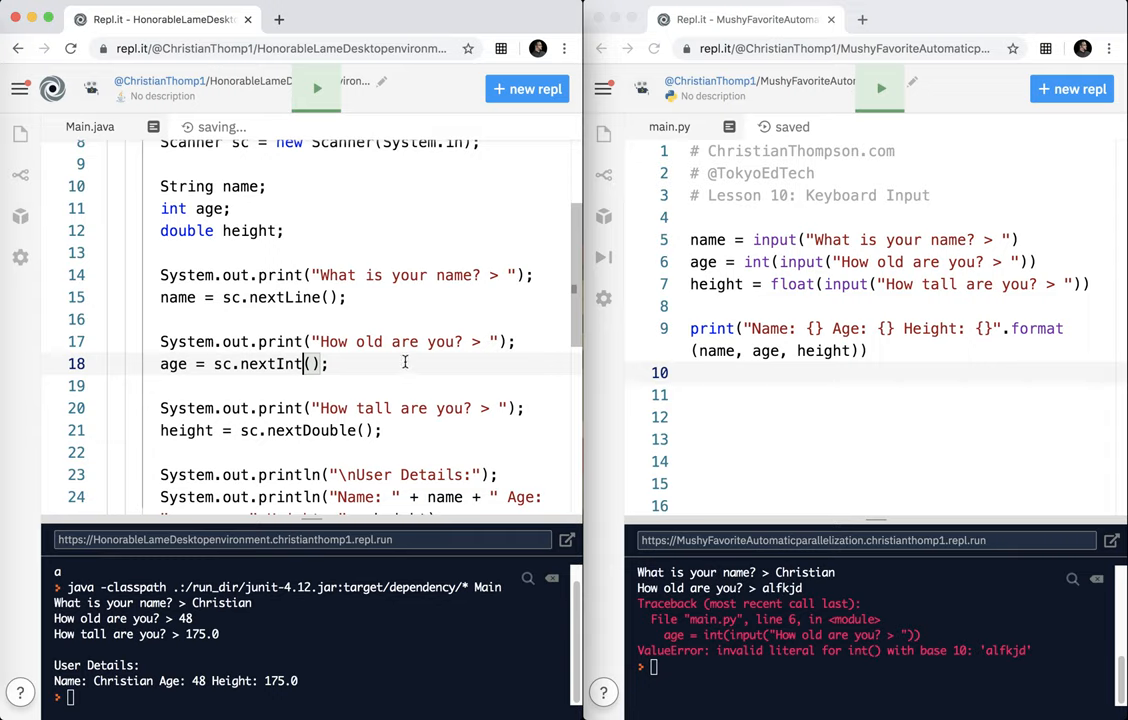
mouse_move(827, 400)
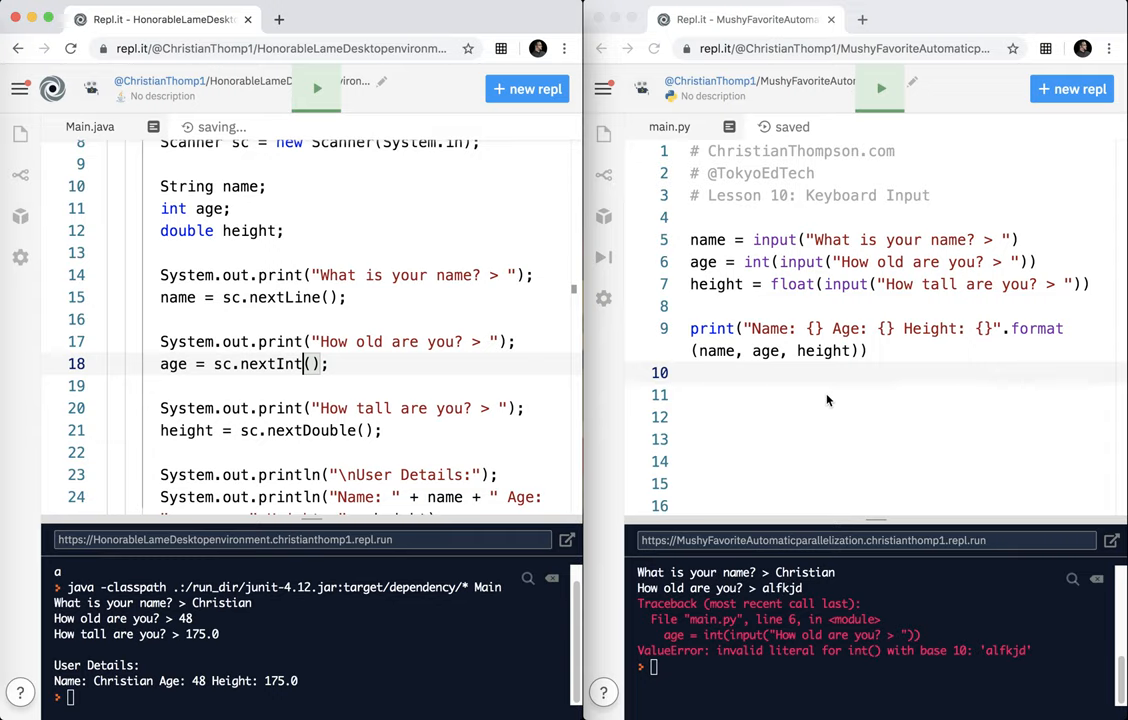